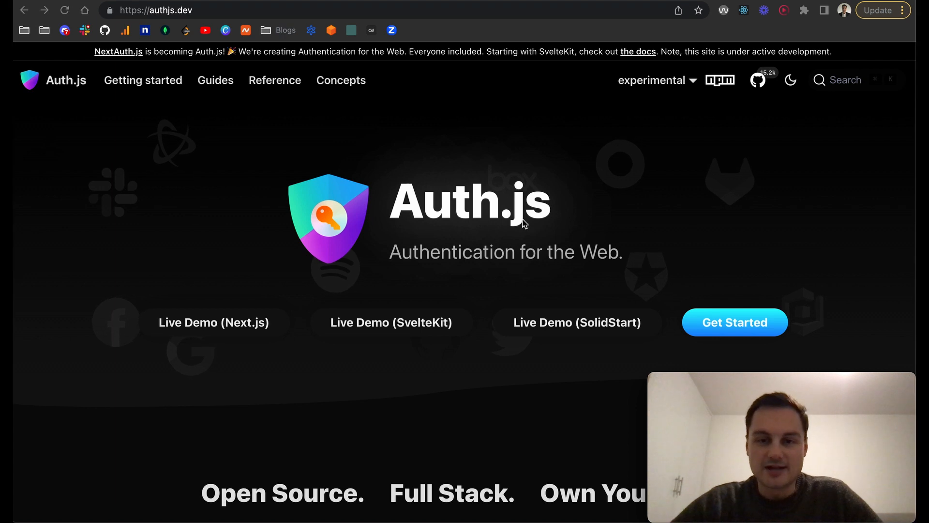
mouse_move(127, 41)
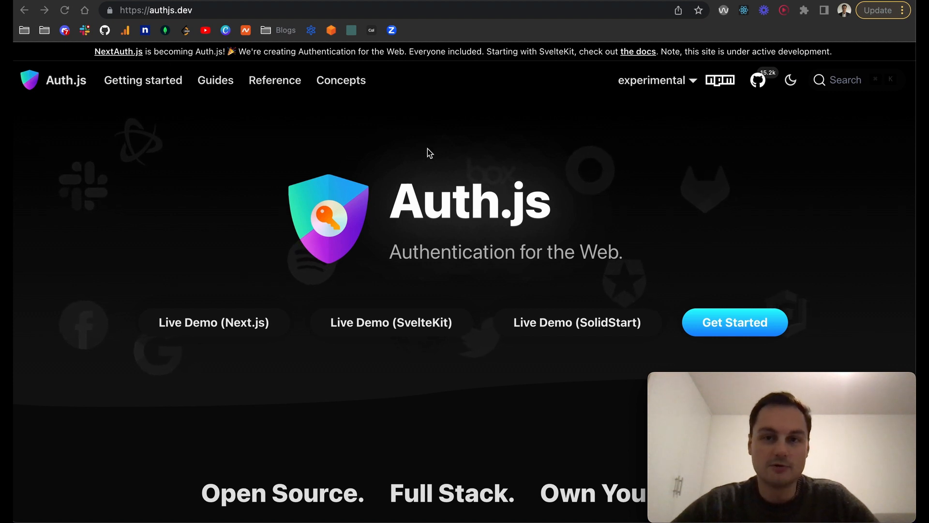
mouse_move(694, 54)
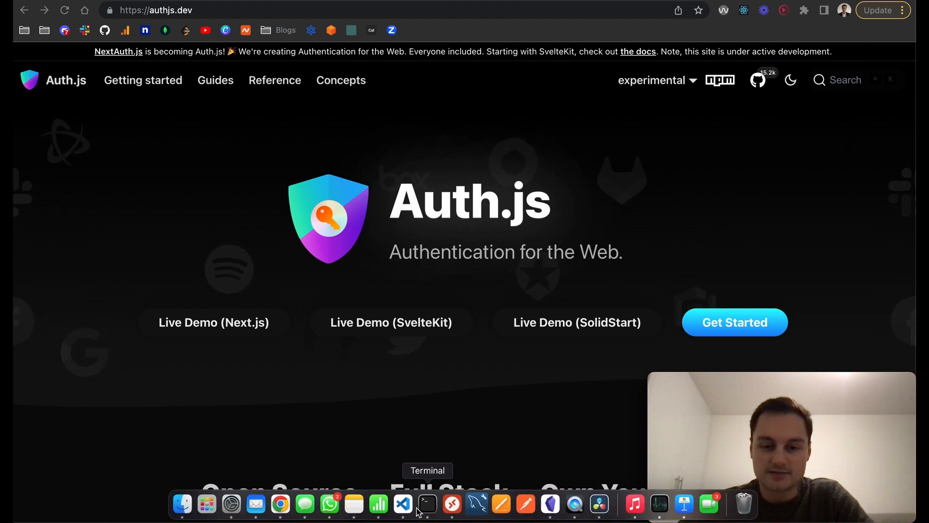
Step: Start the Next.js dev server with 'npm run dev' and select clientId in the route file
click(402, 504)
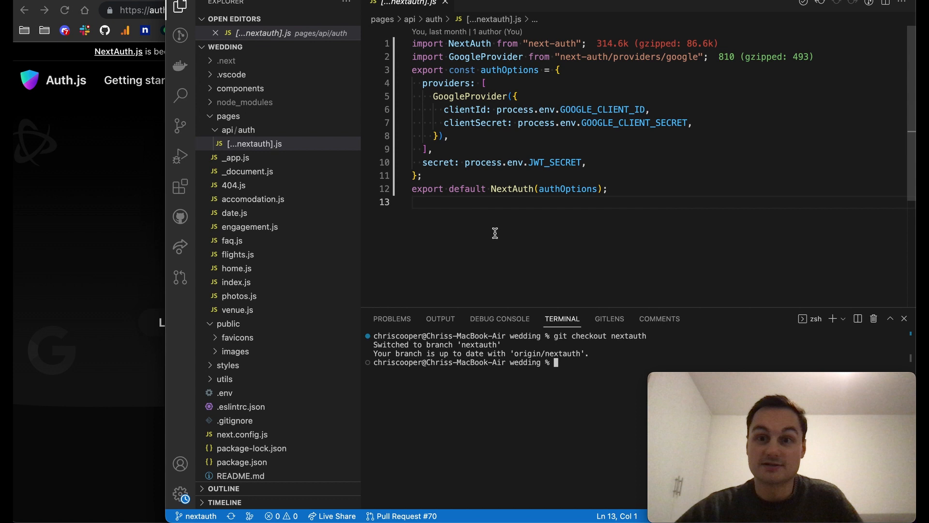
mouse_move(546, 356)
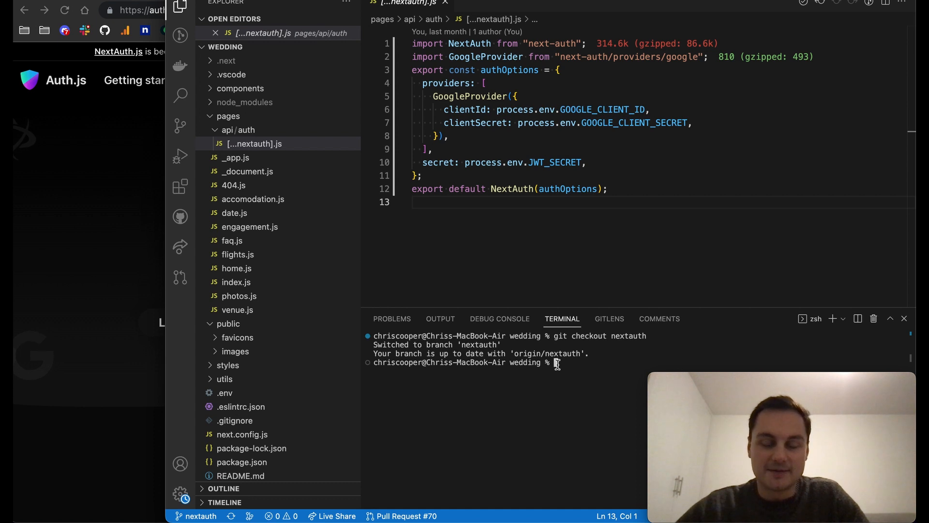
text(npm run)
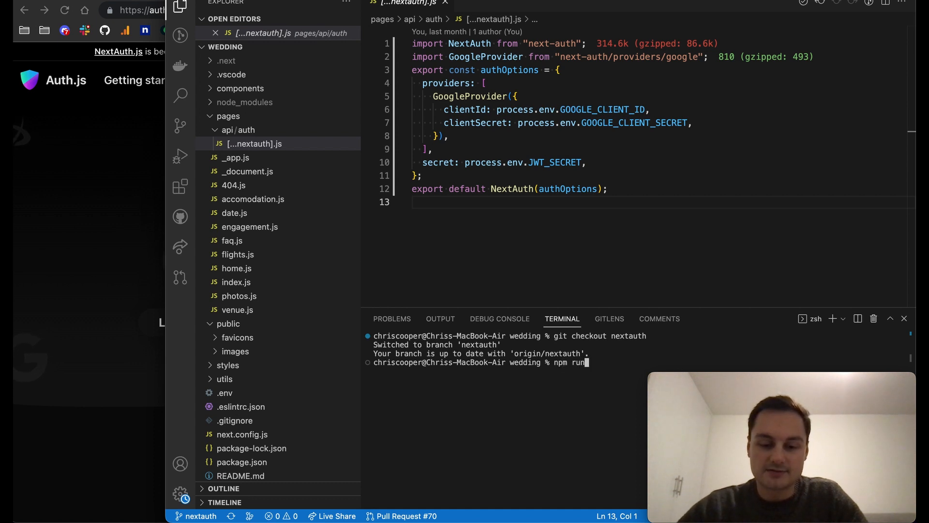
text(dev)
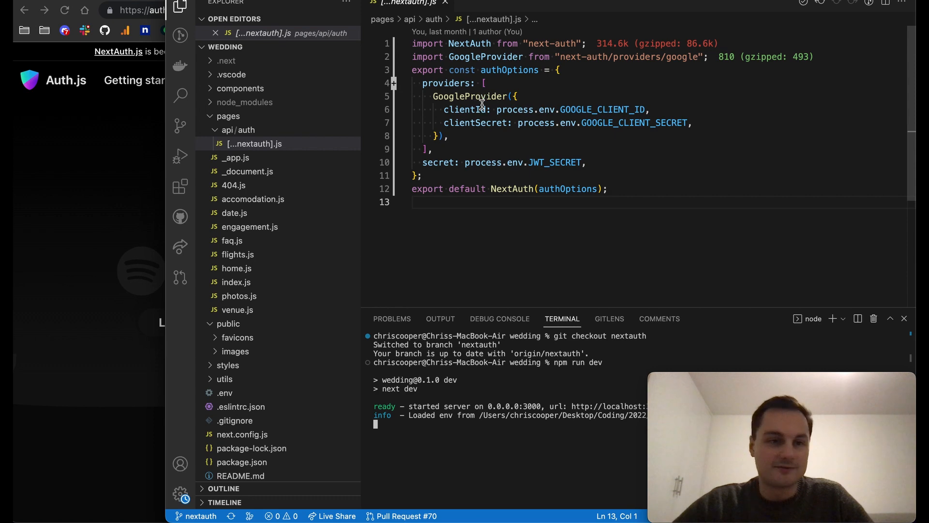
double_click(471, 96)
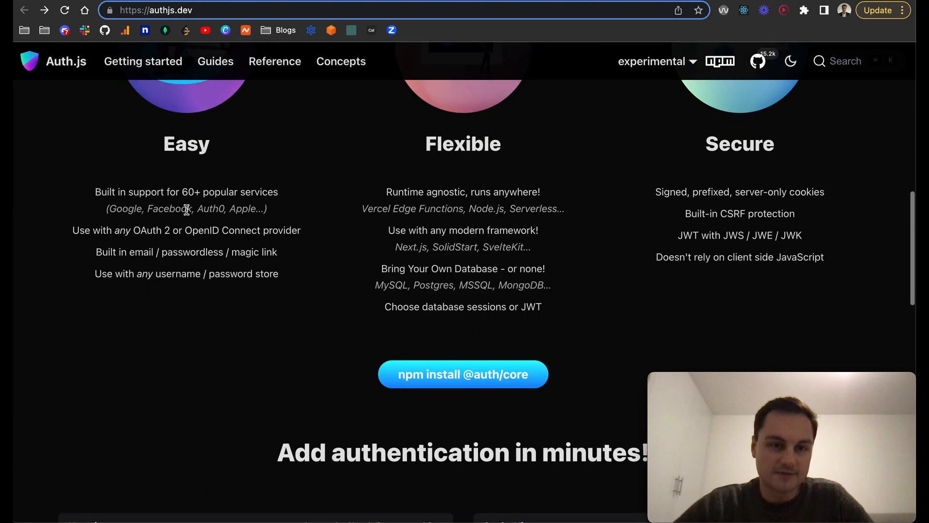
mouse_move(188, 191)
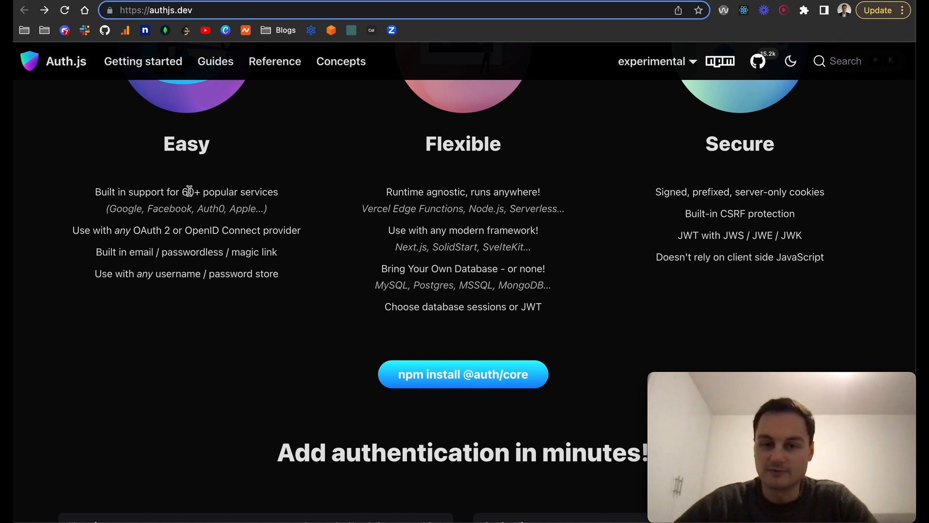
mouse_move(130, 208)
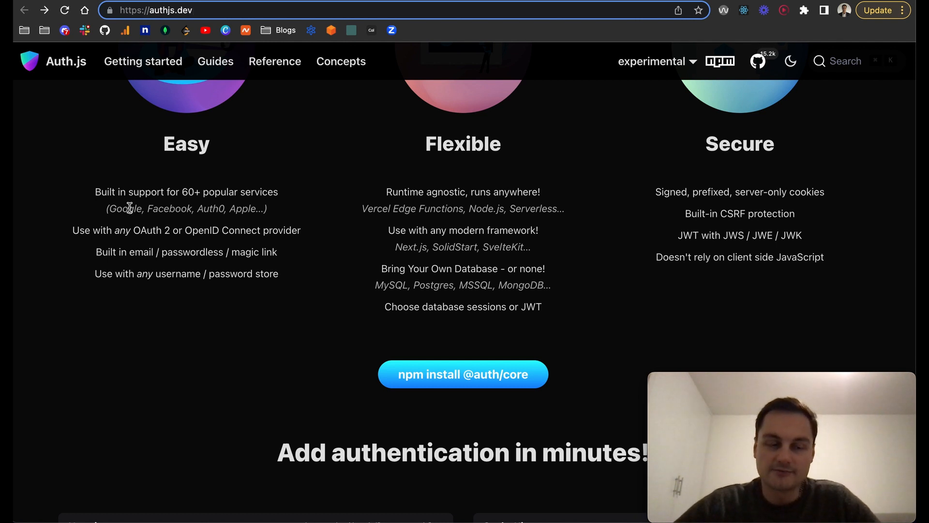
mouse_move(209, 208)
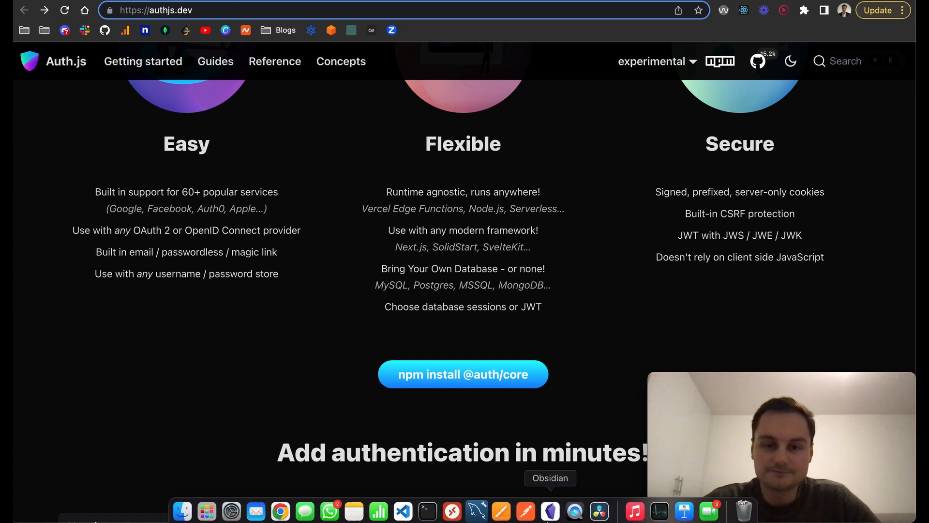
click(402, 509)
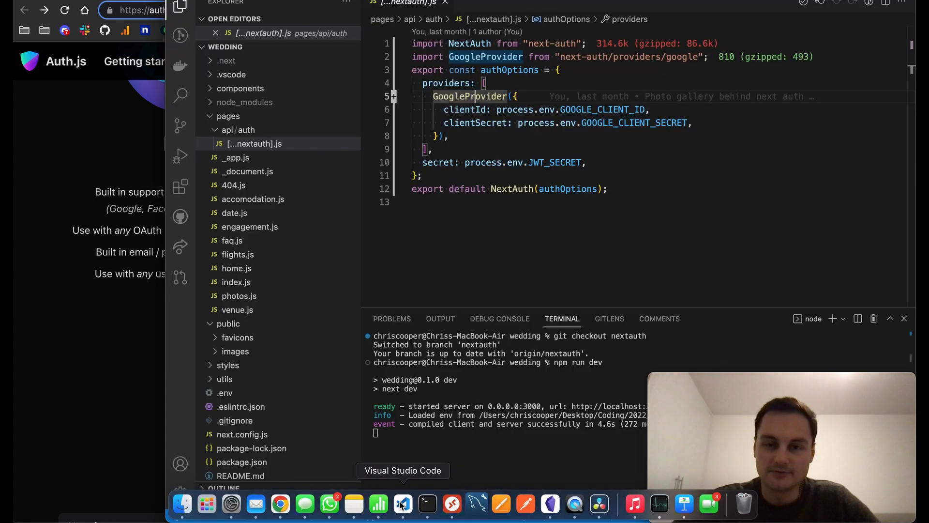
click(465, 123)
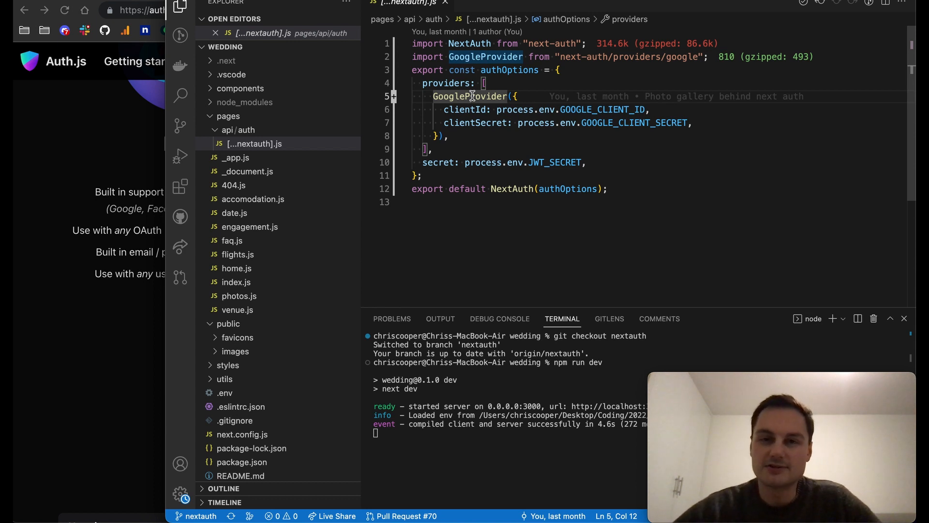
mouse_move(470, 95)
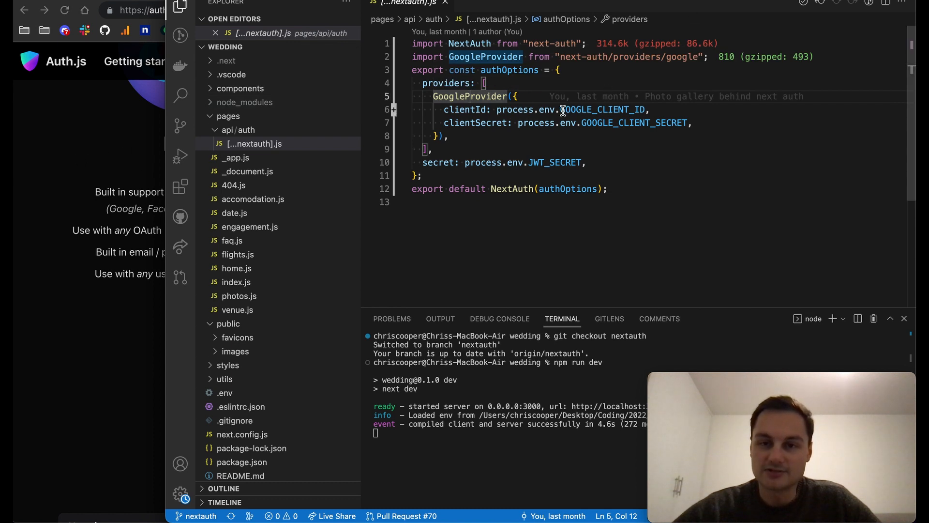
double_click(603, 109)
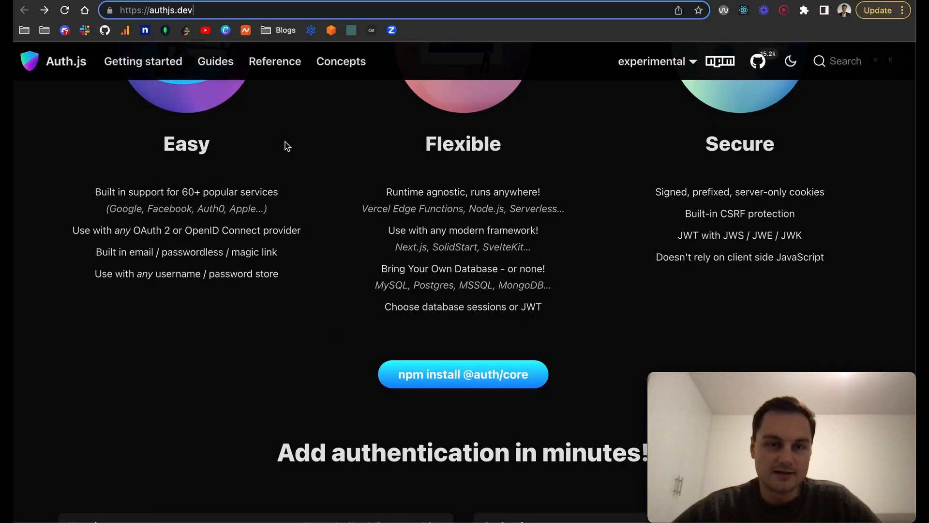
Step: Search the Auth.js reference docs for 'google' to reach the Google OAuth provider
click(274, 61)
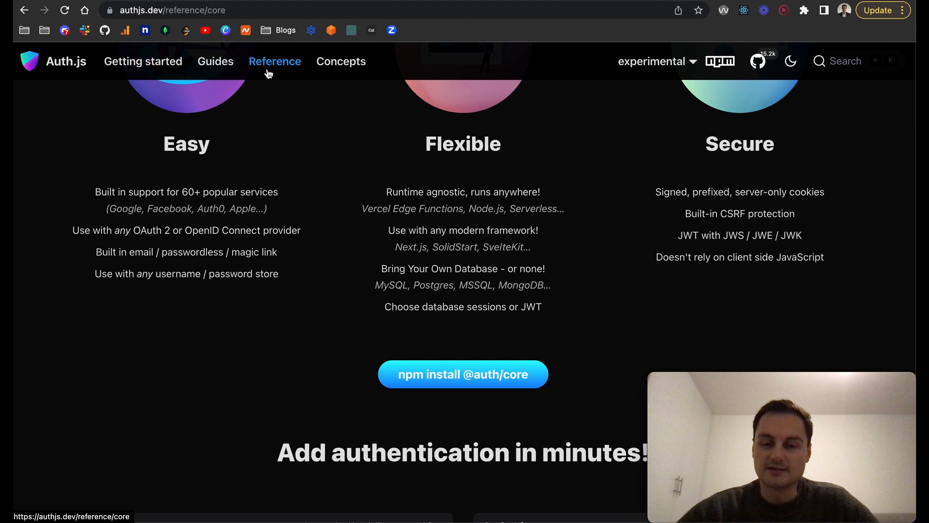
click(275, 61)
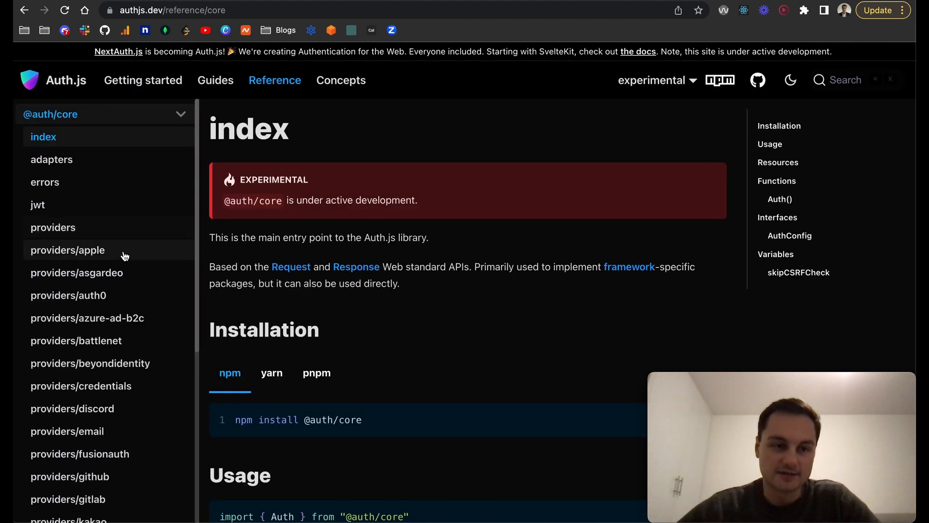
mouse_move(834, 94)
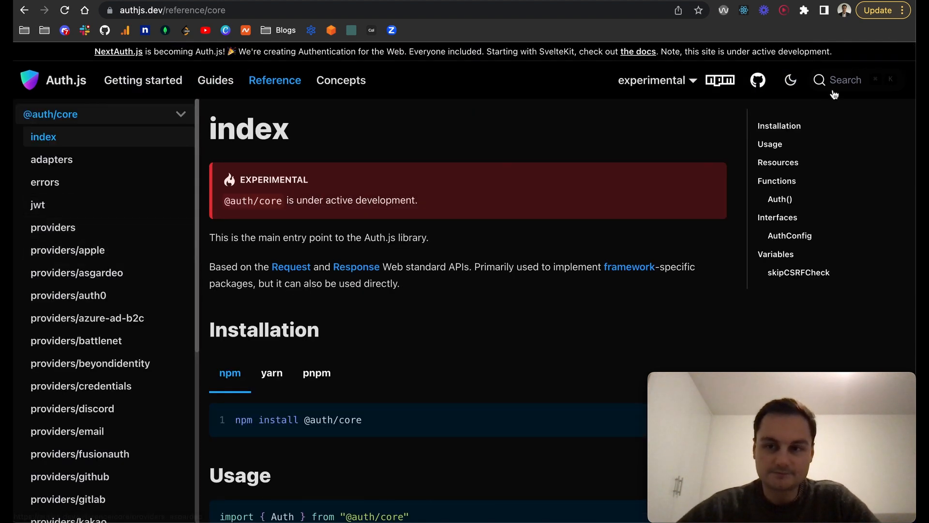
text(google)
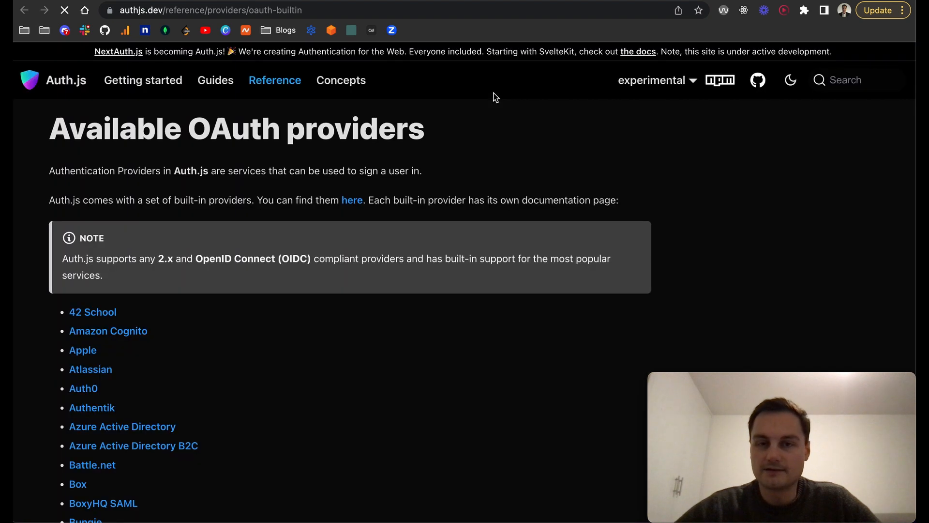
scroll(down, 3)
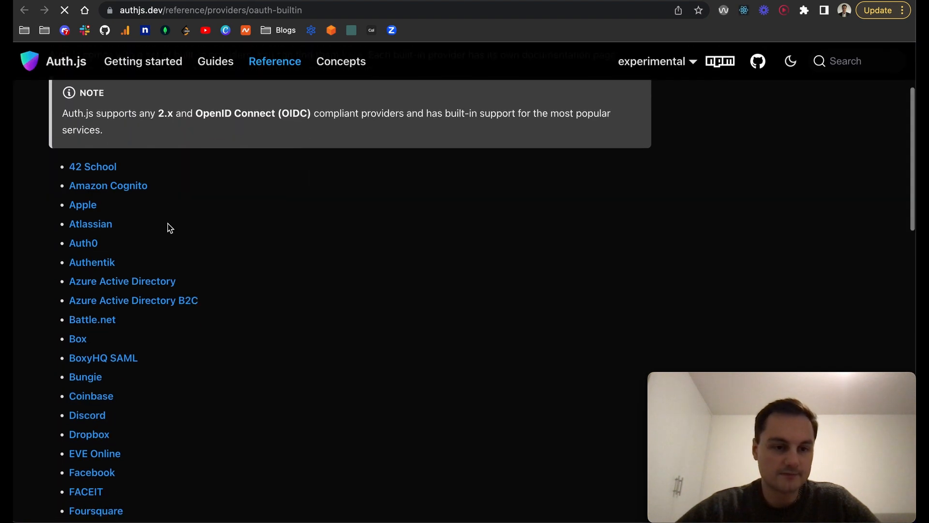
scroll(down, 3)
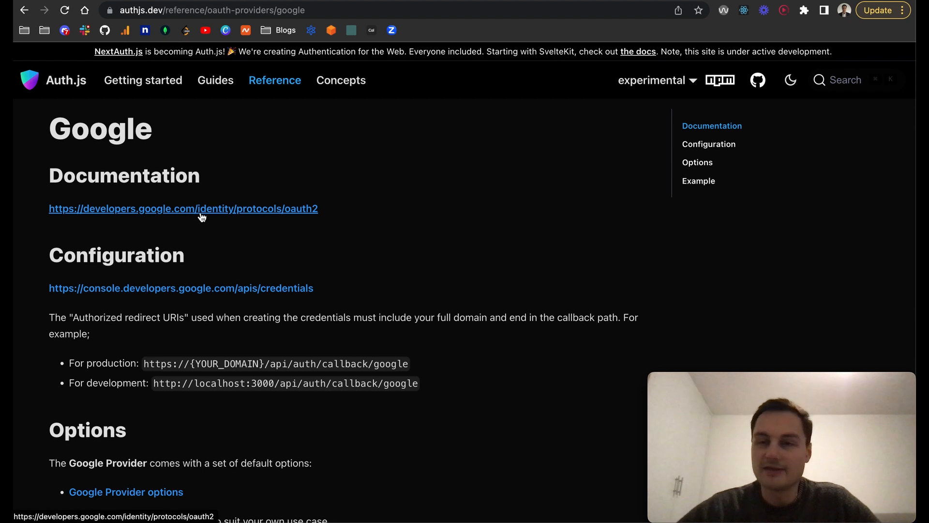
mouse_move(204, 219)
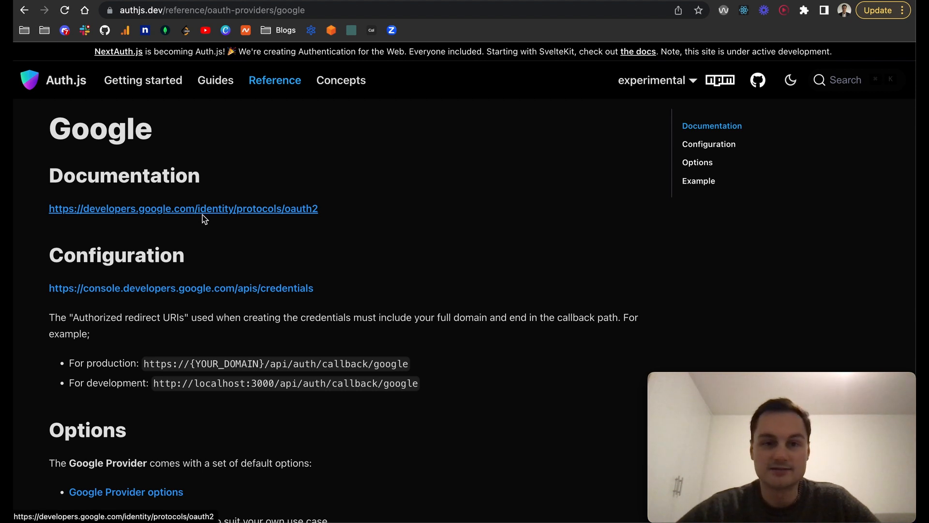
mouse_move(349, 241)
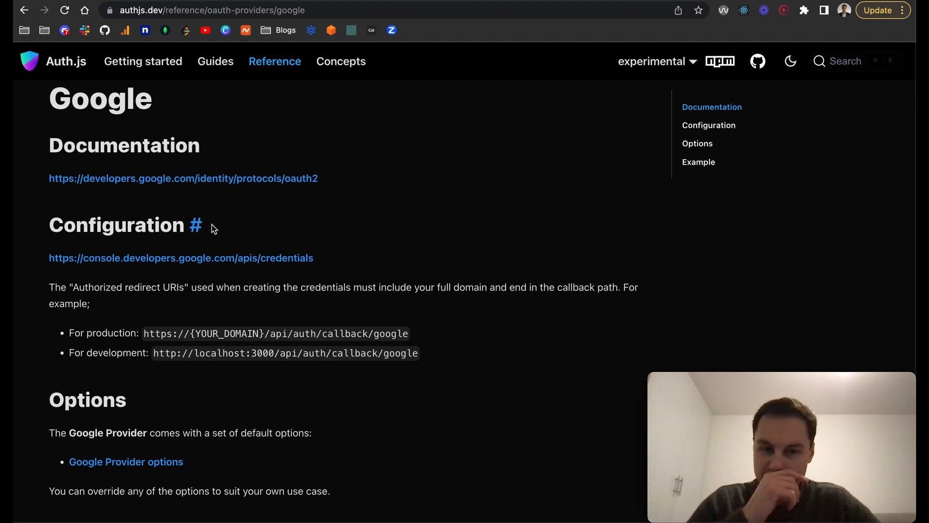
mouse_move(195, 234)
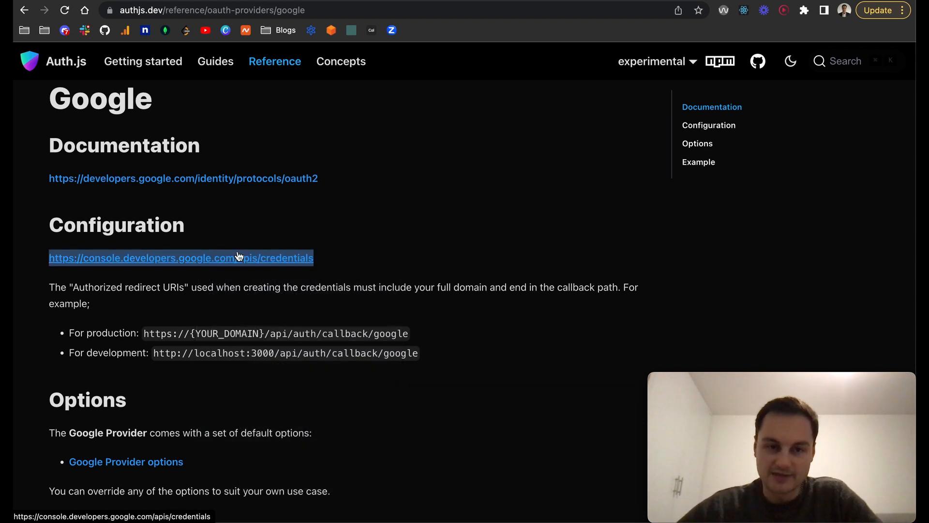
Step: Scroll past the development callback redirect URI down to the GoogleProvider Example code
scroll(down, 3)
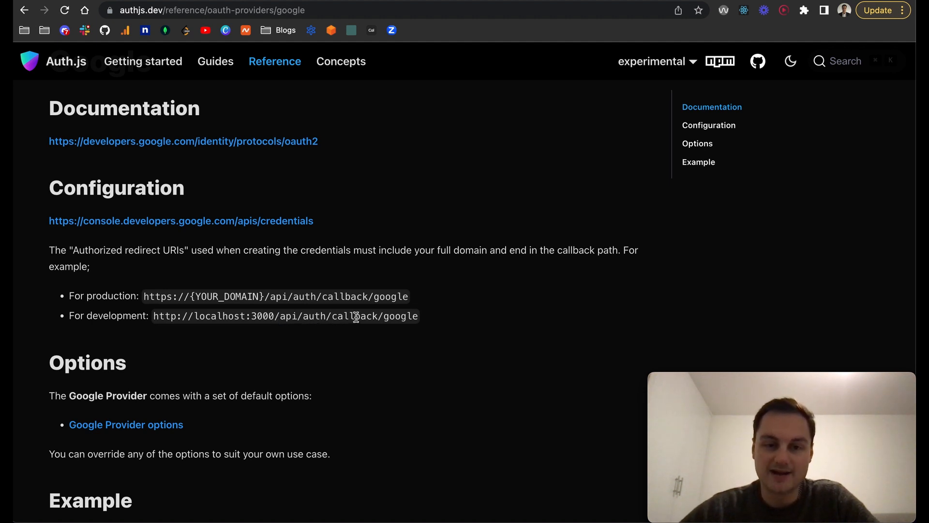
double_click(401, 316)
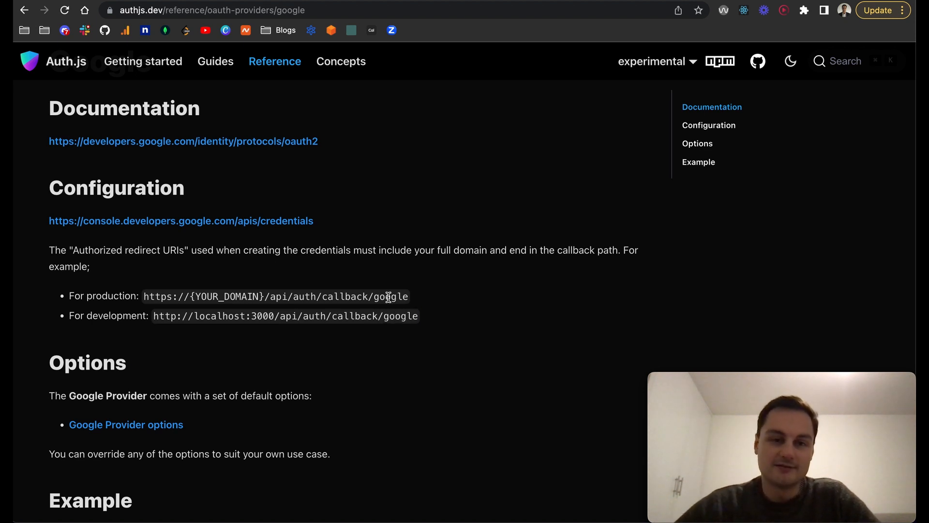
scroll(down, 3)
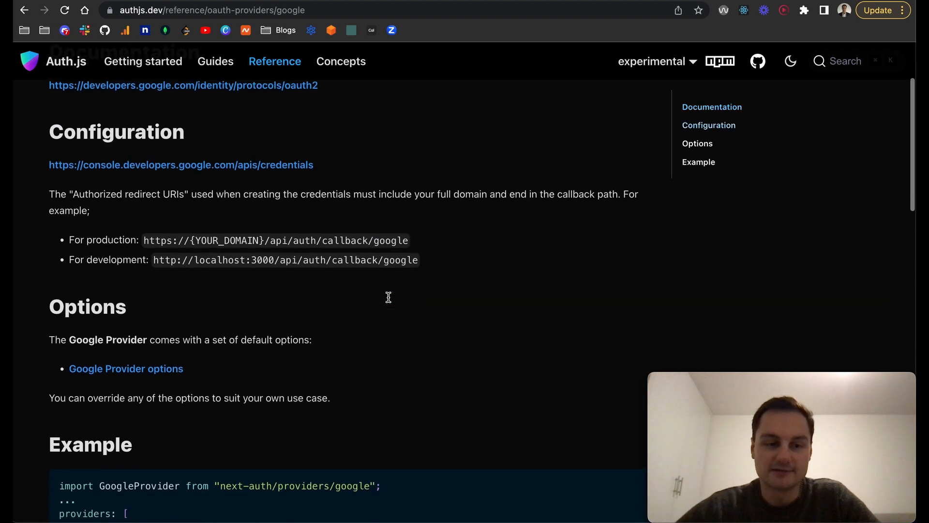
scroll(down, 3)
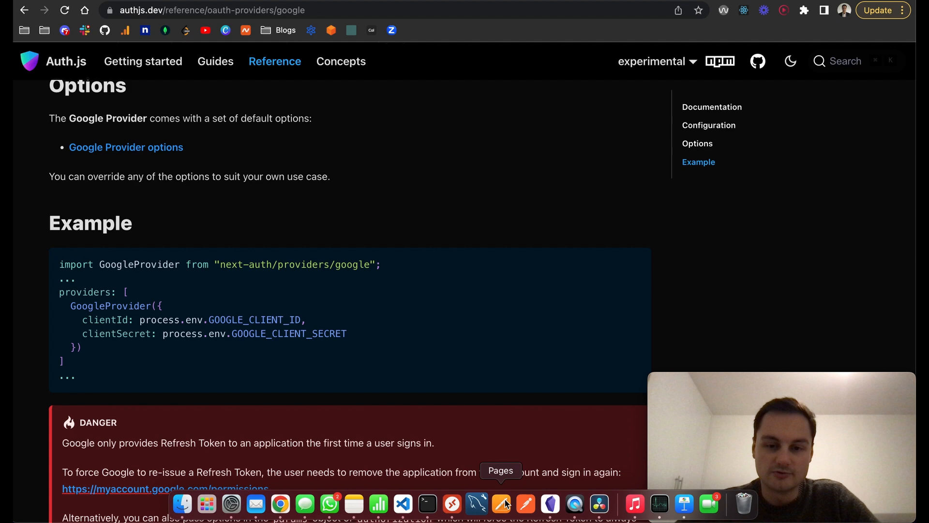
Step: Open package.json through Quick Open 'pack' to view next-auth 4.19.0 among dependencies
click(476, 504)
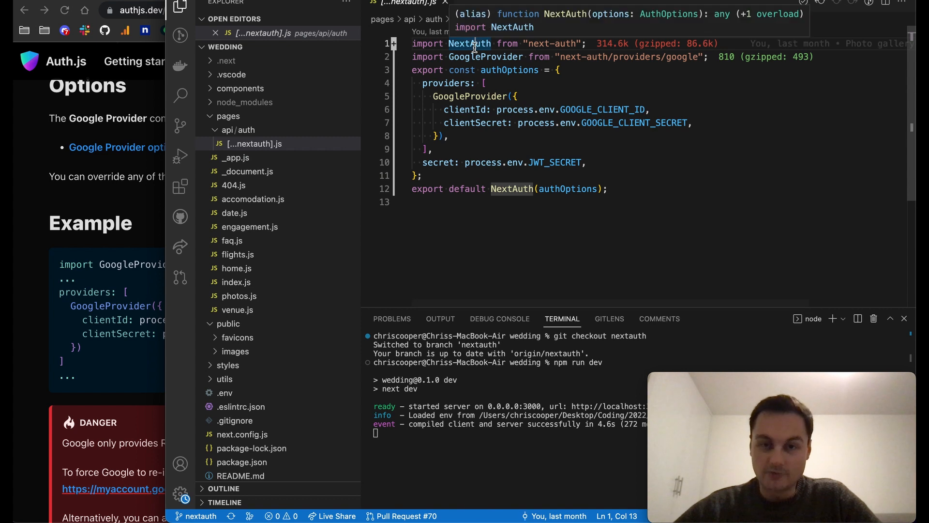
double_click(539, 43)
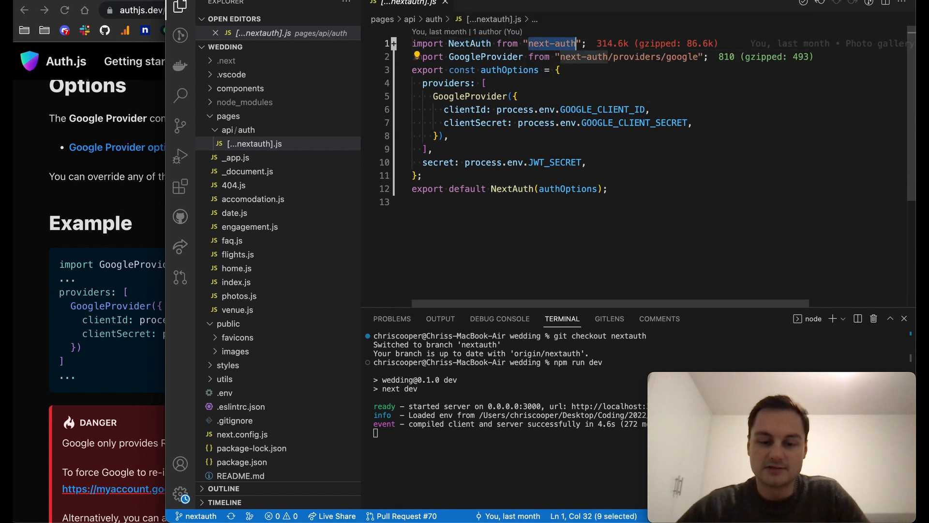
key(cmd+p)
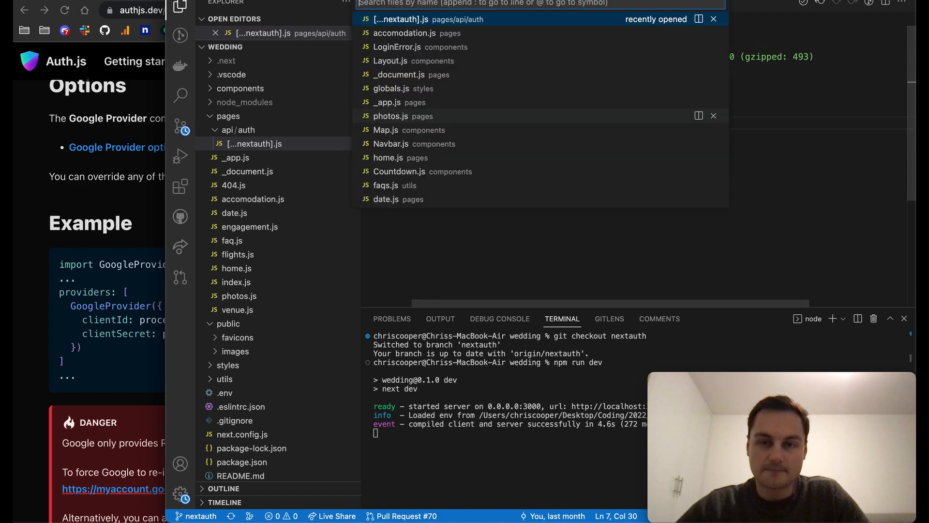
text(pack)
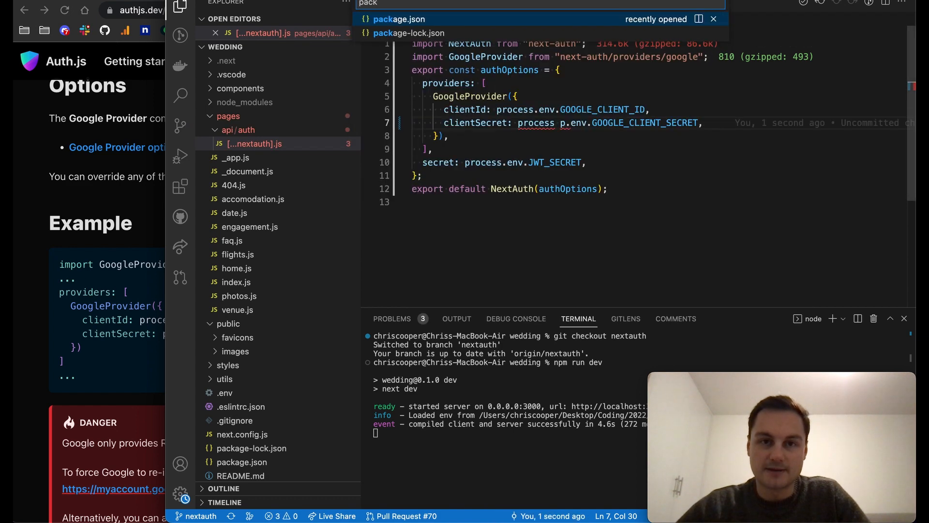
click(399, 19)
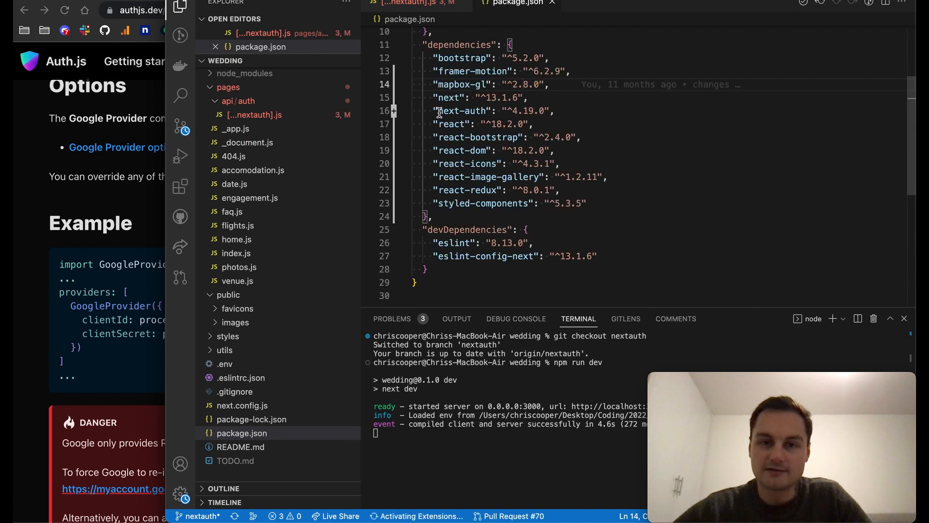
double_click(461, 111)
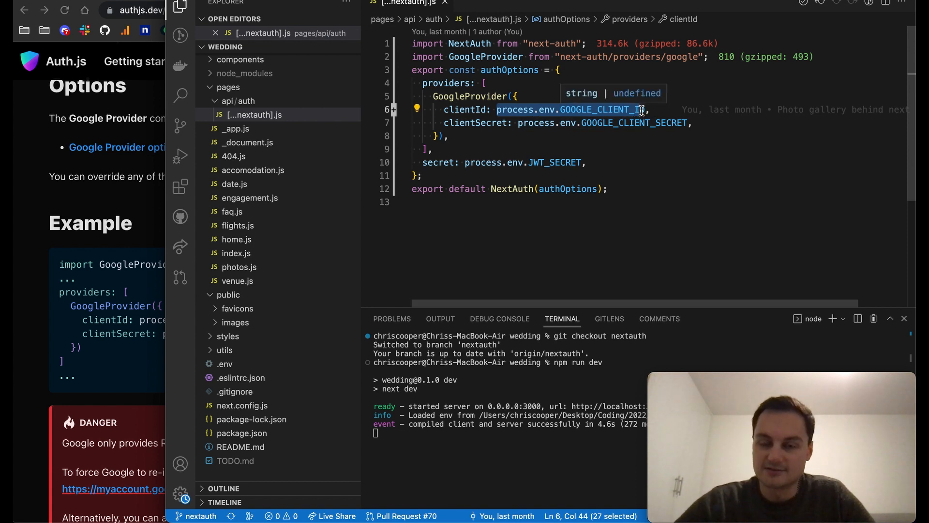
mouse_move(491, 141)
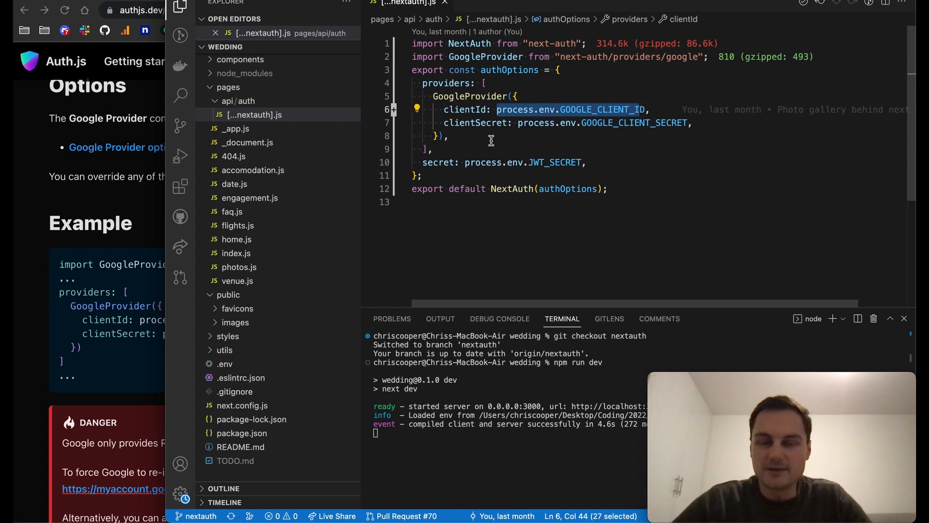
mouse_move(499, 147)
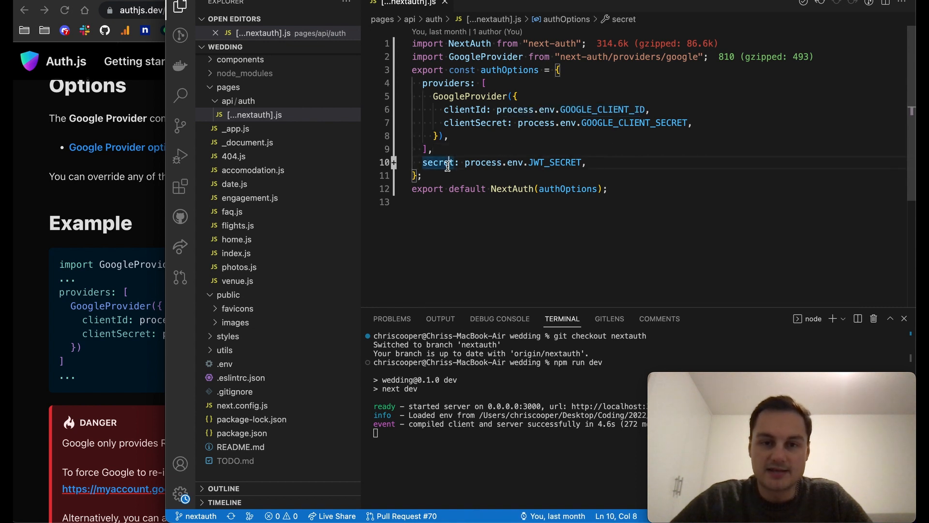
mouse_move(539, 162)
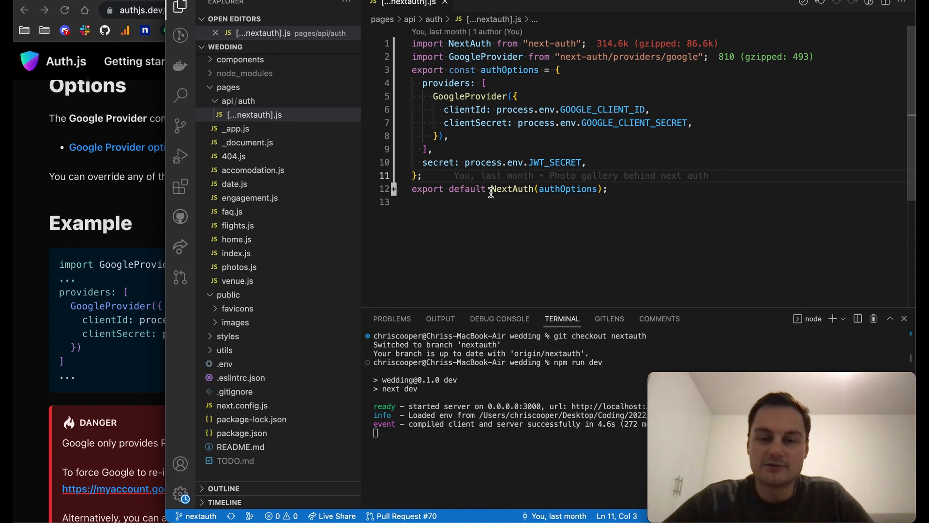
mouse_move(569, 188)
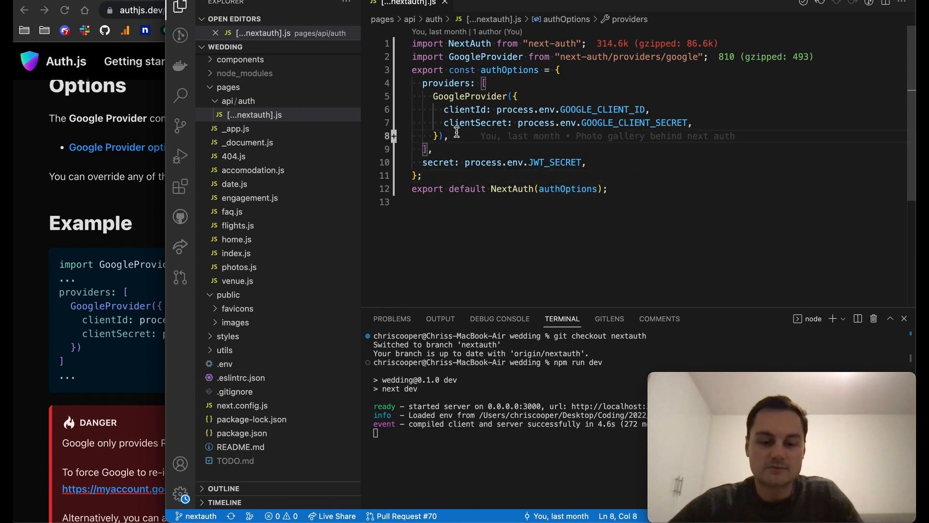
text(Facebook)
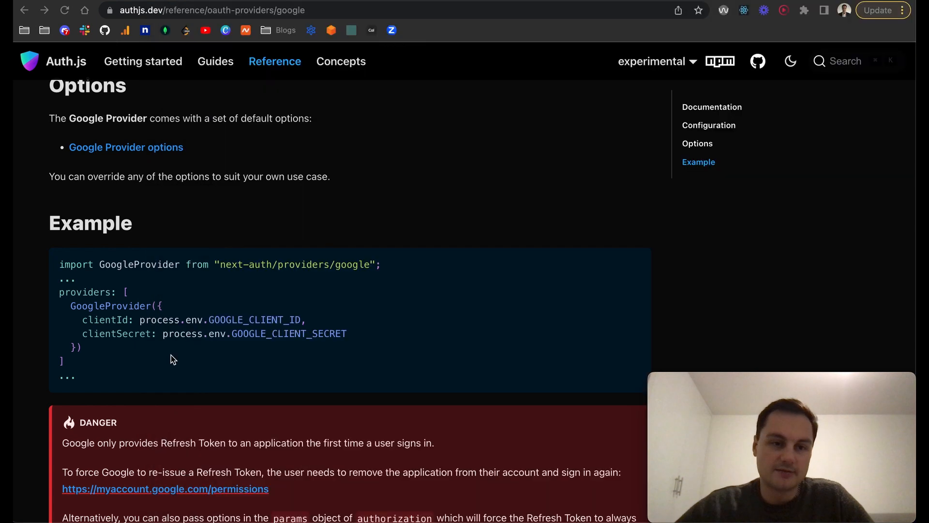
Step: Scroll the Google provider page to the email_verified domain restriction tip
scroll(down, 3)
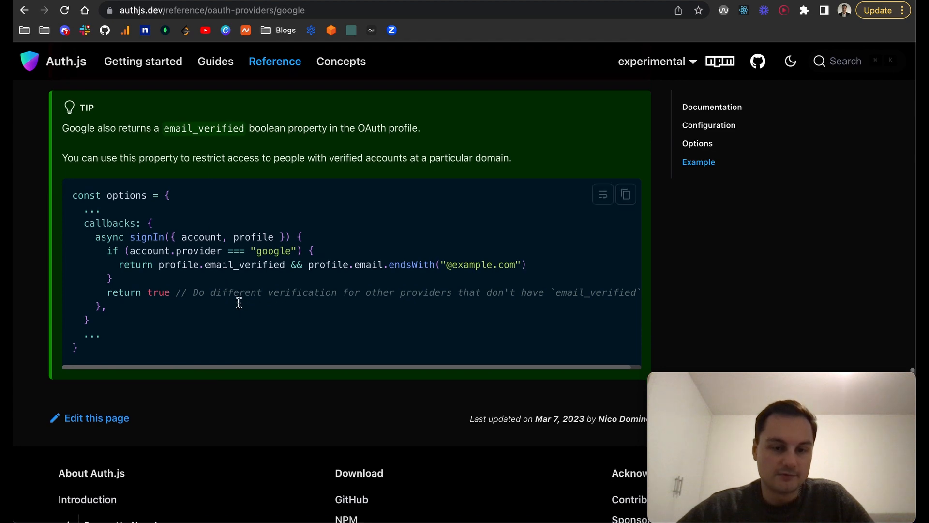
scroll(up, 3)
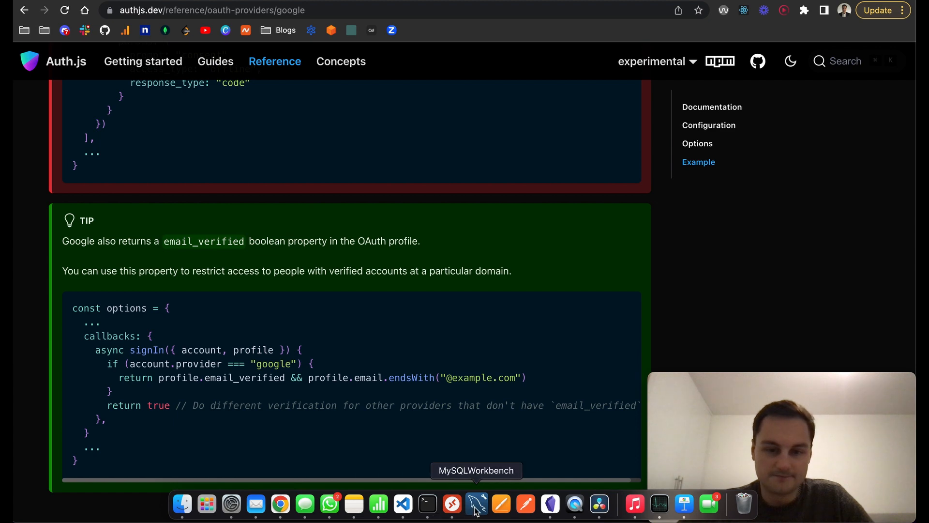
mouse_move(402, 504)
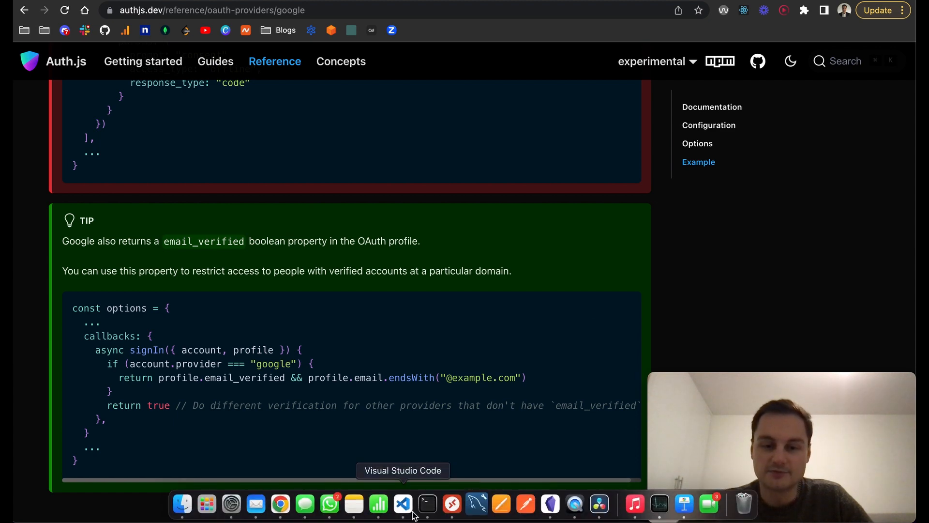
Step: Search the project for 'signin' and open photos.js at the Sign In signIn call
click(402, 504)
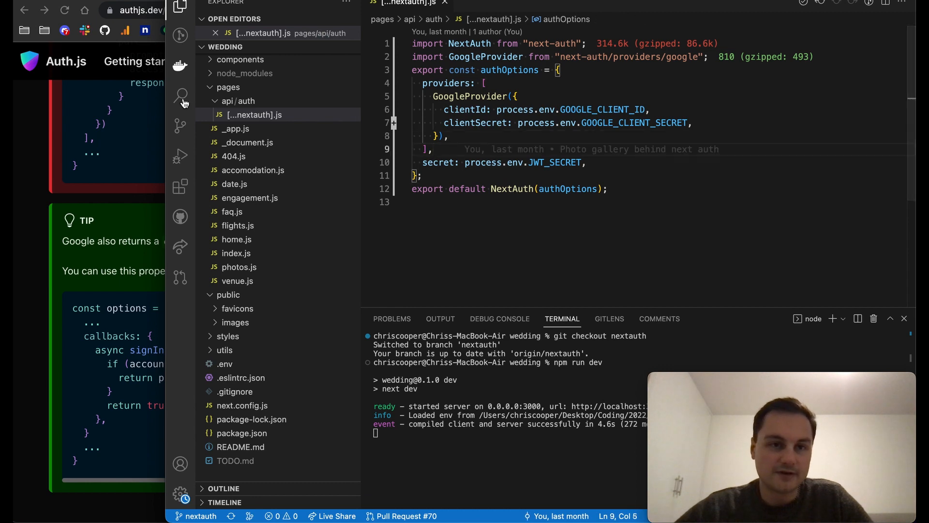
click(179, 96)
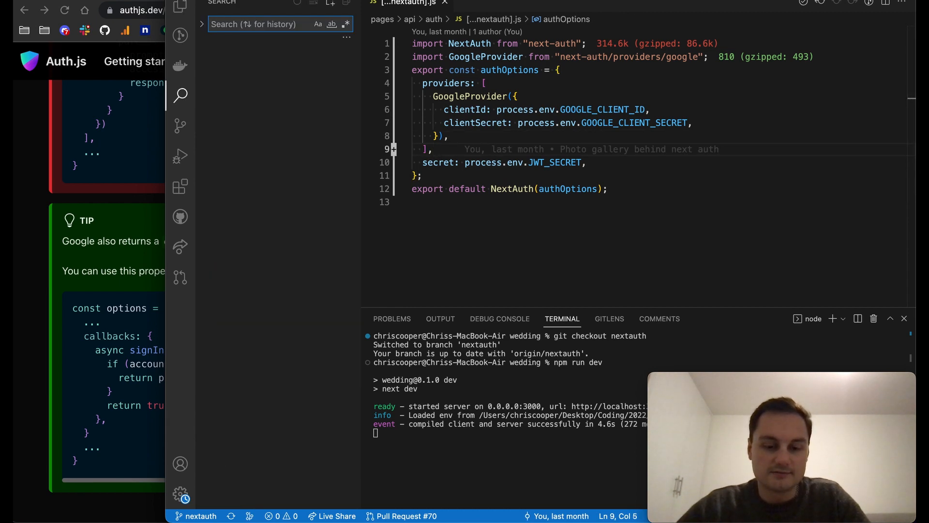
text(signin)
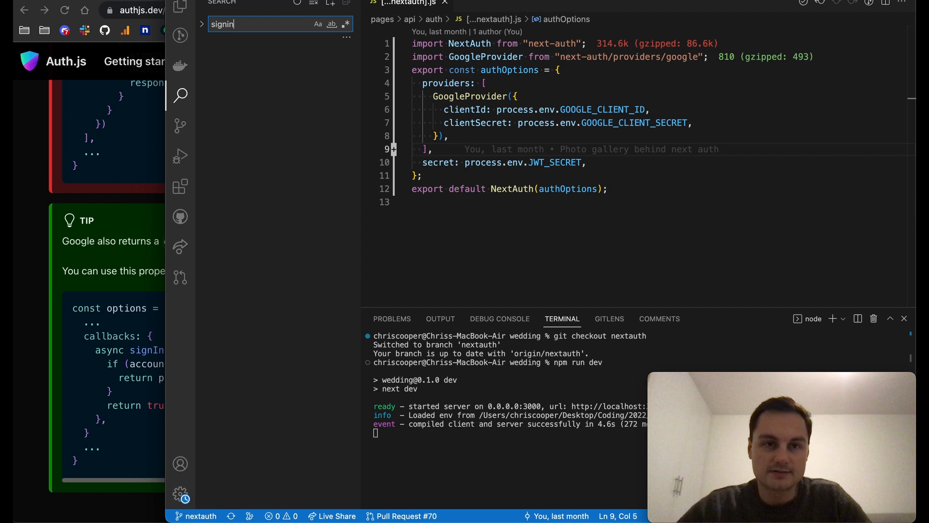
click(276, 77)
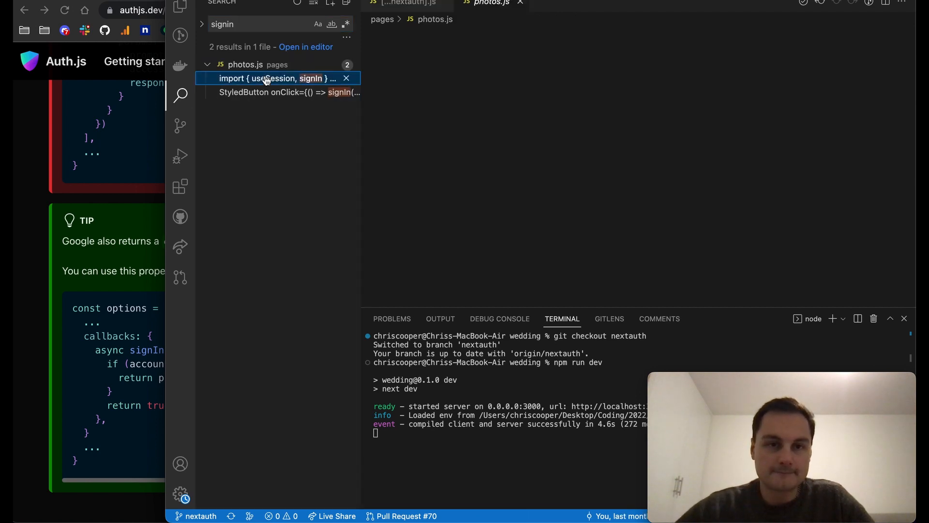
click(275, 77)
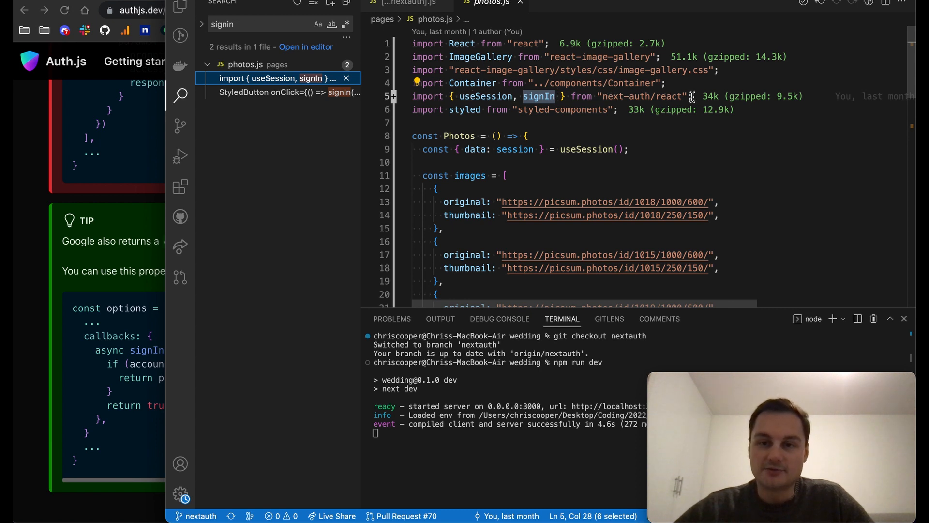
double_click(666, 97)
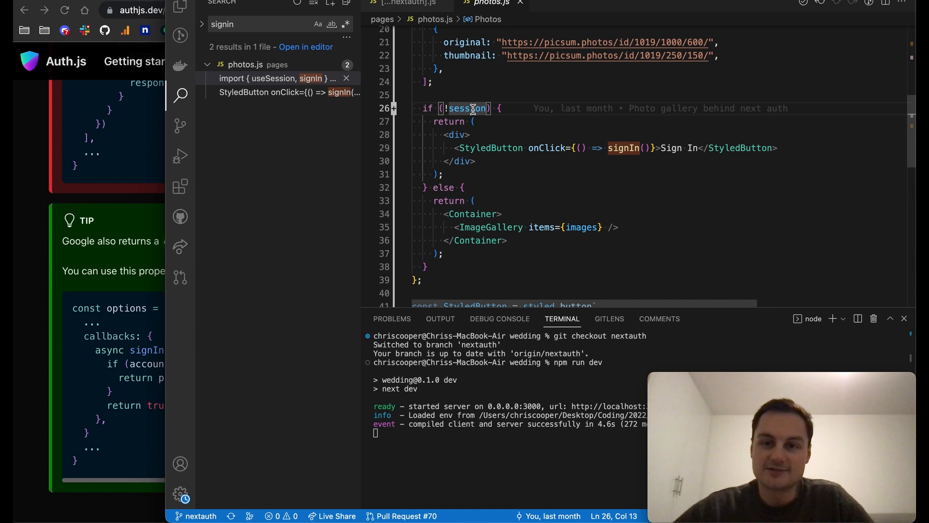
mouse_move(622, 148)
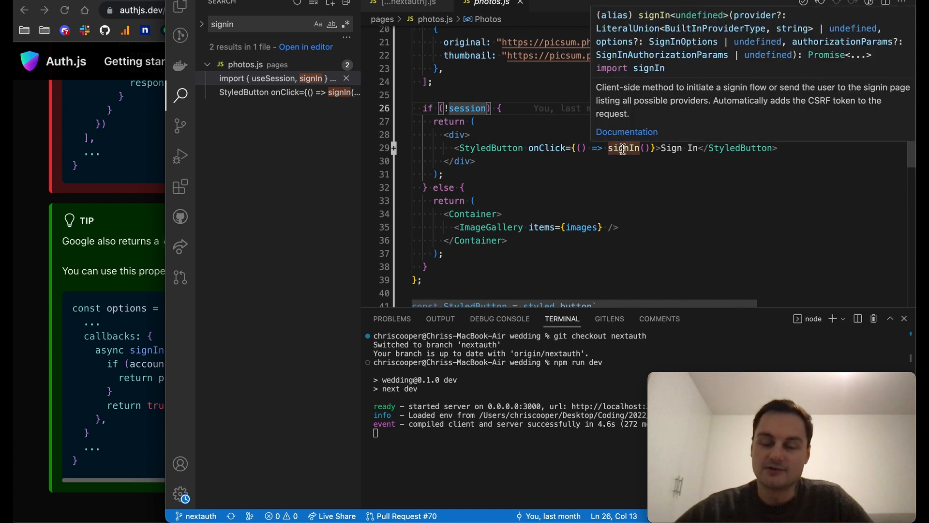
click(622, 148)
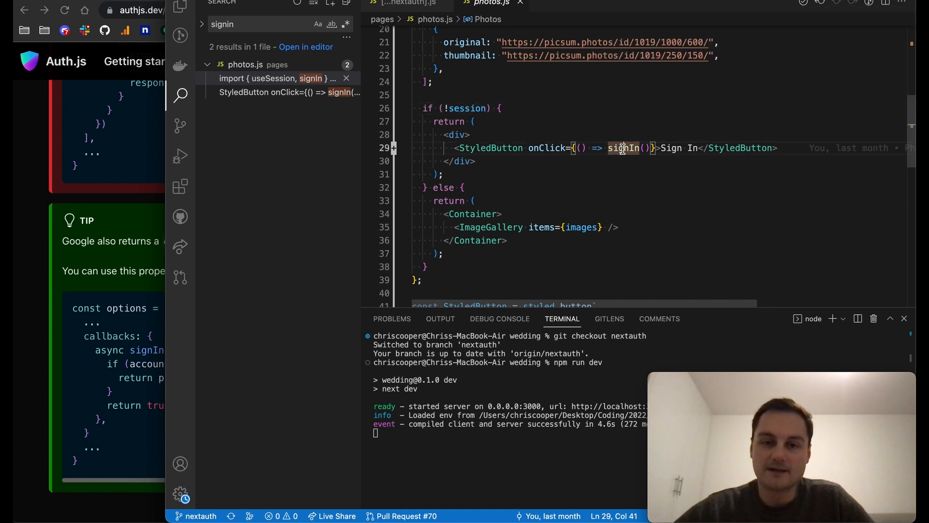
mouse_move(600, 406)
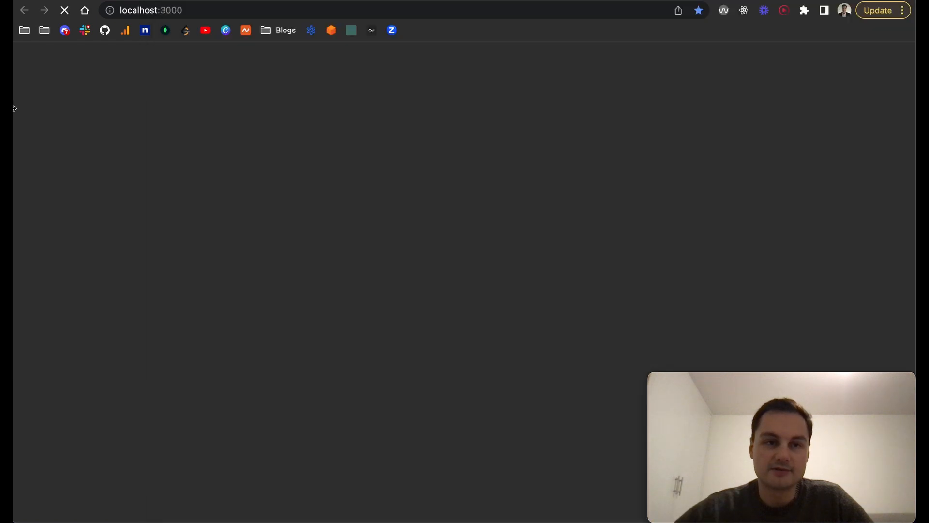
Step: Load localhost:3000/photos in the browser
click(219, 10)
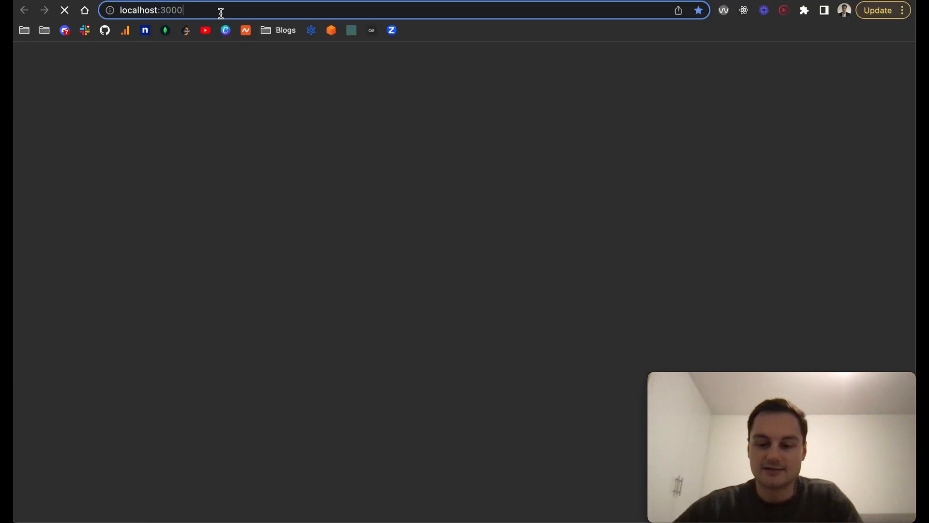
text(/photos)
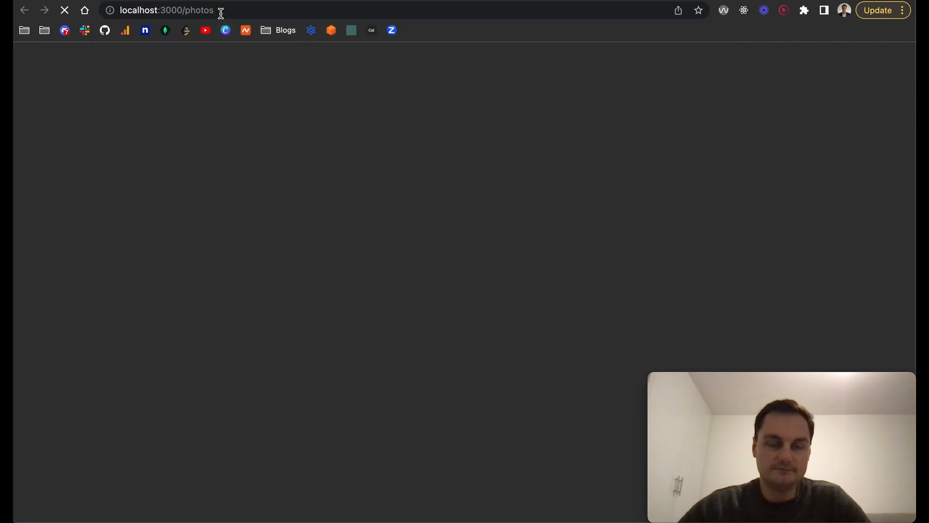
mouse_move(409, 159)
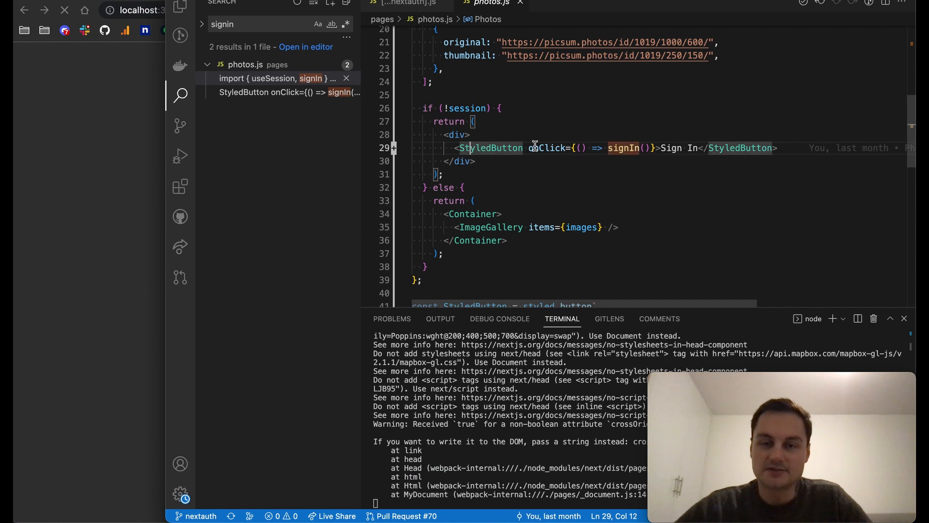
scroll(down, 3)
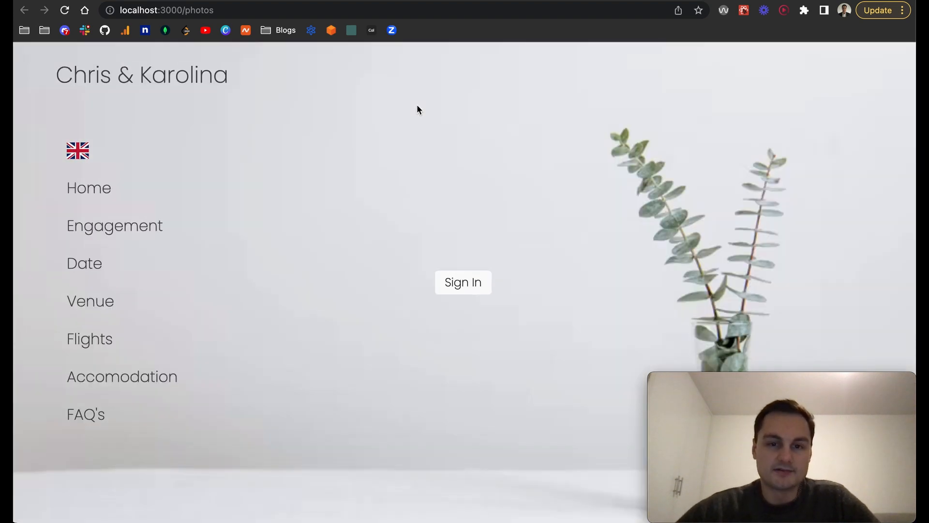
Step: Sign in and browse the gallery through to the stormy seascape photo
click(462, 282)
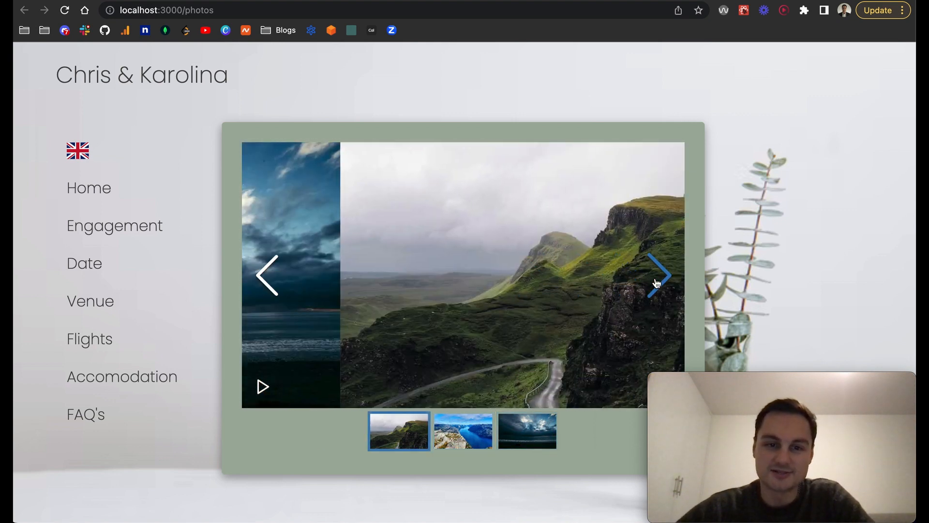
click(660, 274)
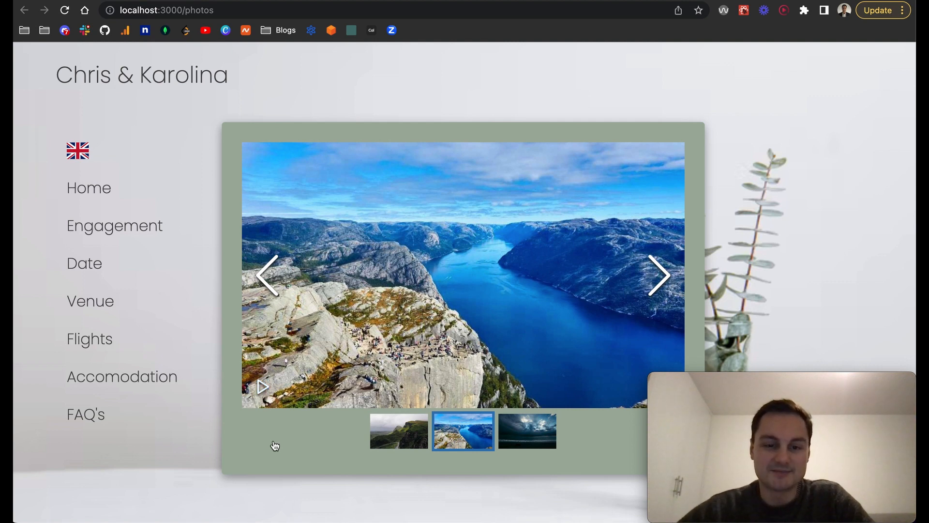
click(526, 430)
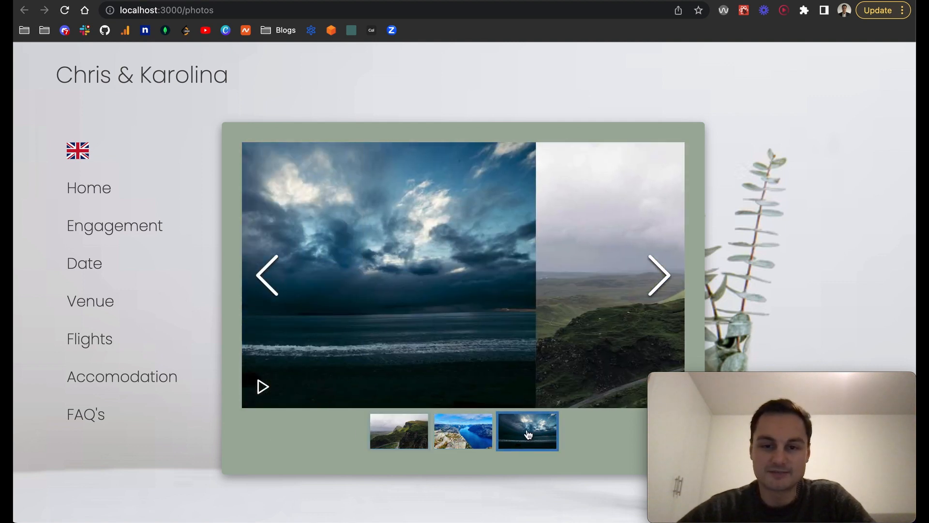
click(402, 505)
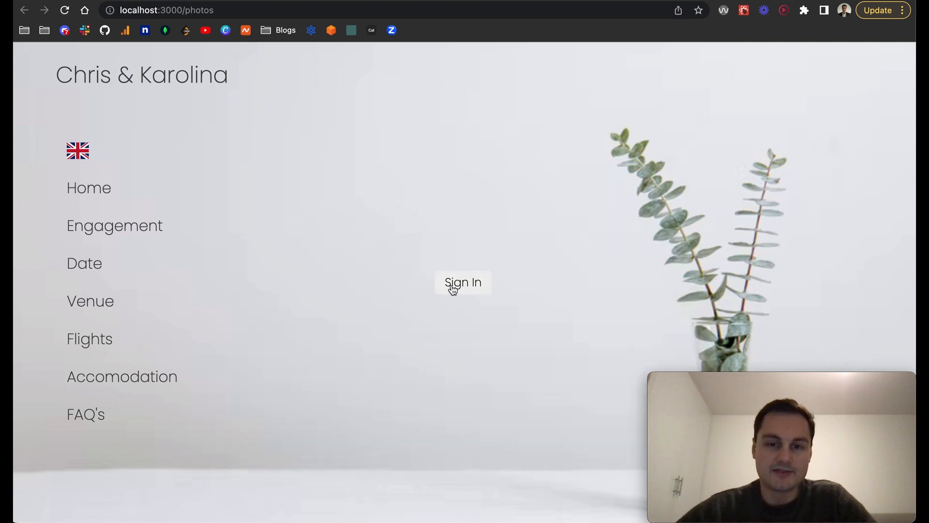
Step: Click Sign In on the photos page, then choose 'Sign in with Google'
click(462, 282)
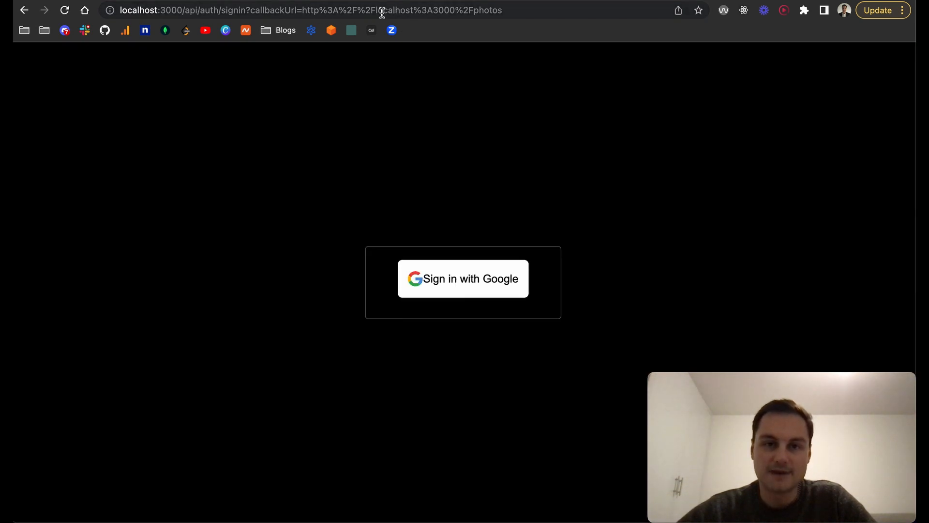
mouse_move(471, 10)
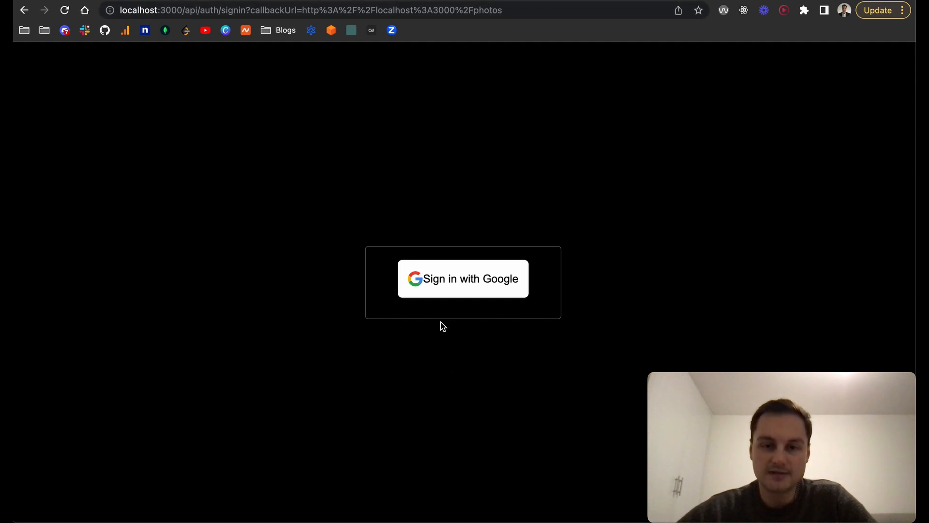
click(463, 279)
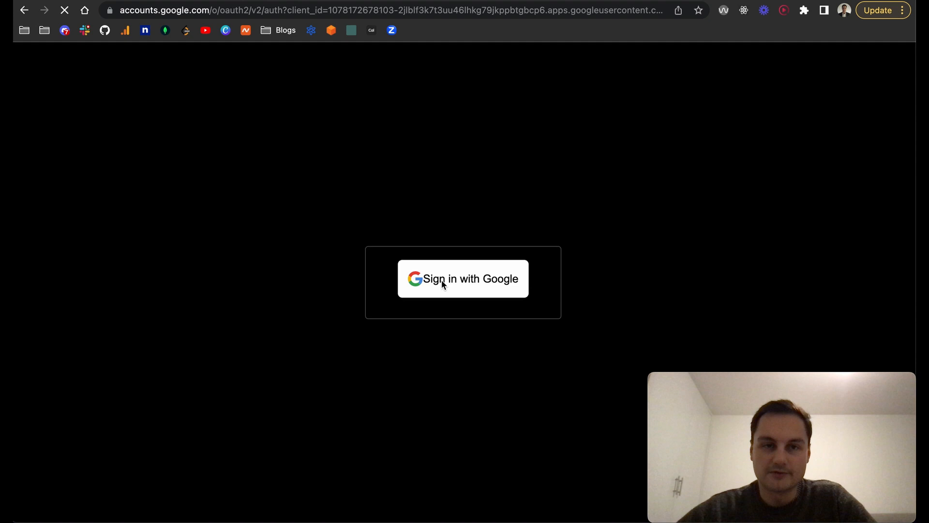
click(463, 279)
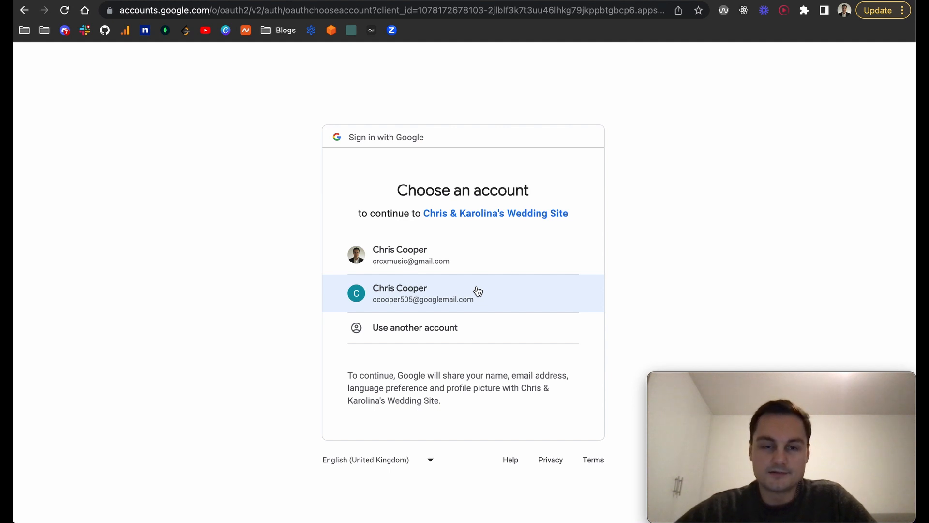
mouse_move(491, 295)
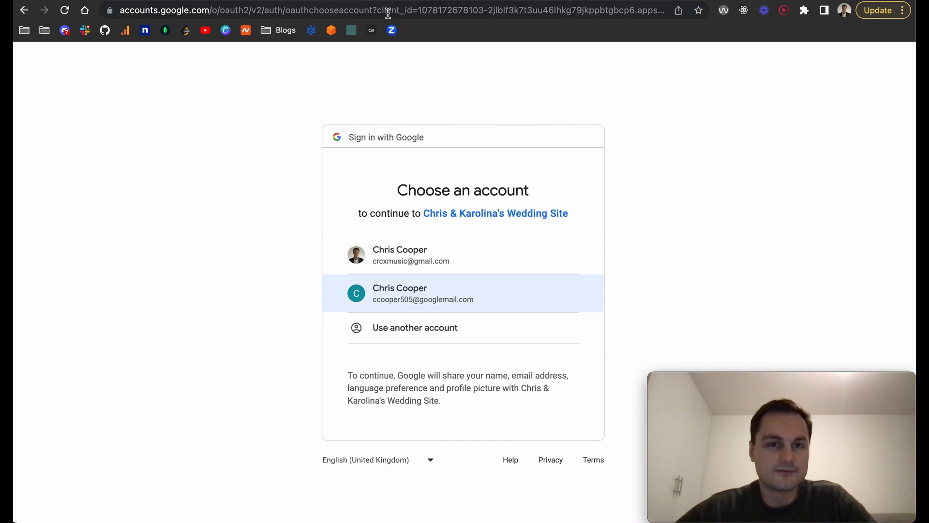
click(423, 294)
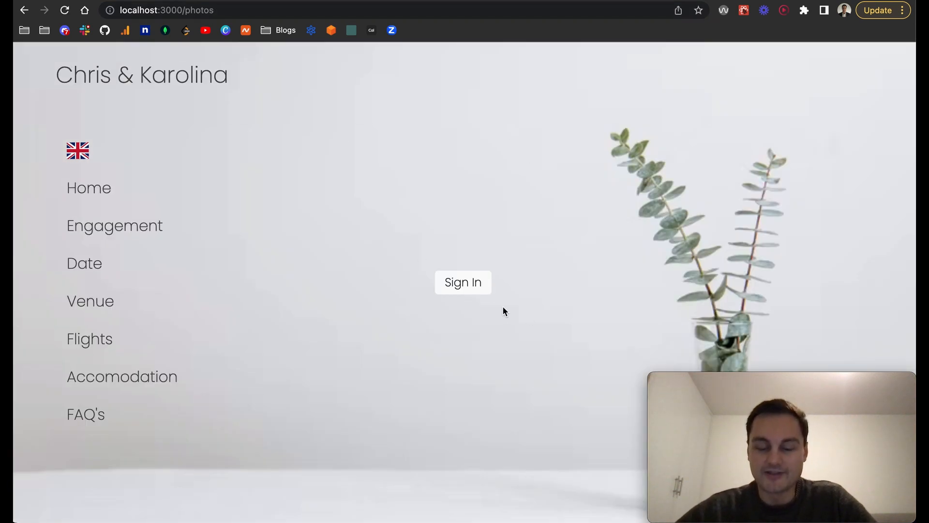
mouse_move(436, 290)
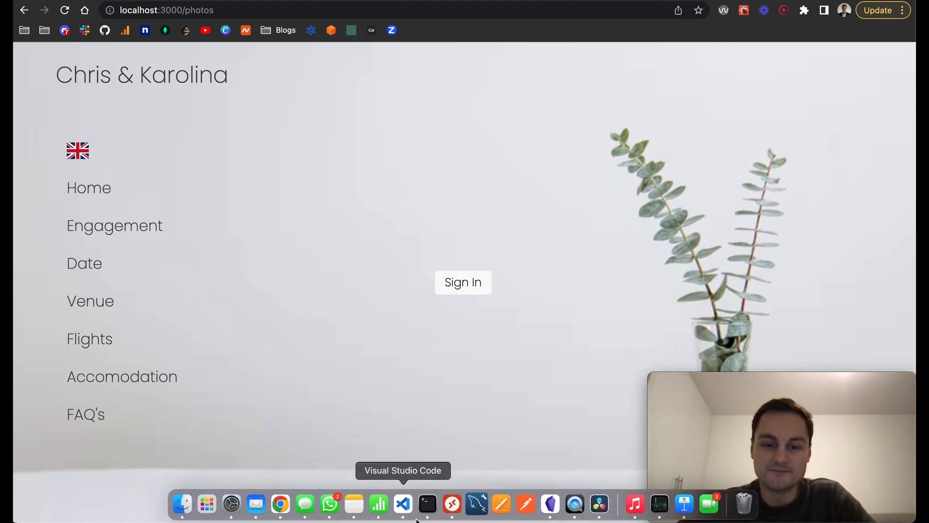
Step: Change the photos.js condition to if (!session) by adding '!' before session
click(403, 504)
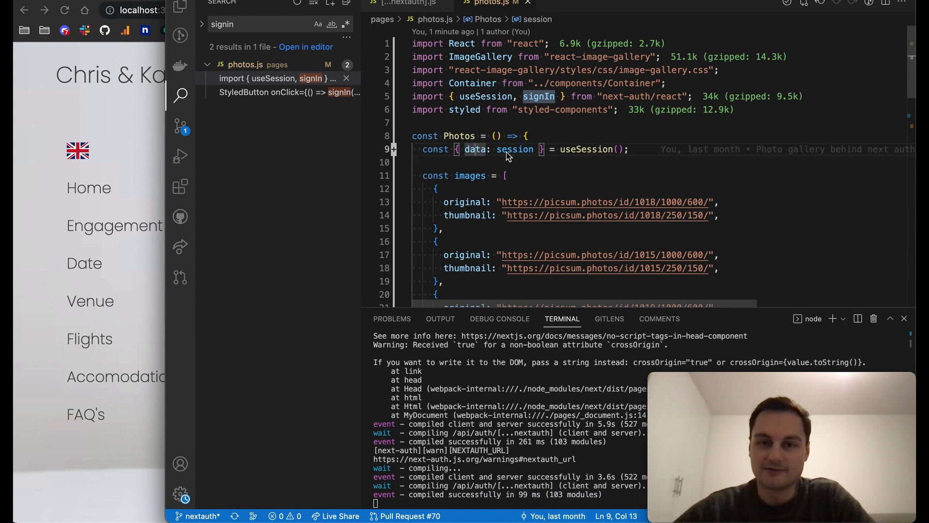
double_click(515, 148)
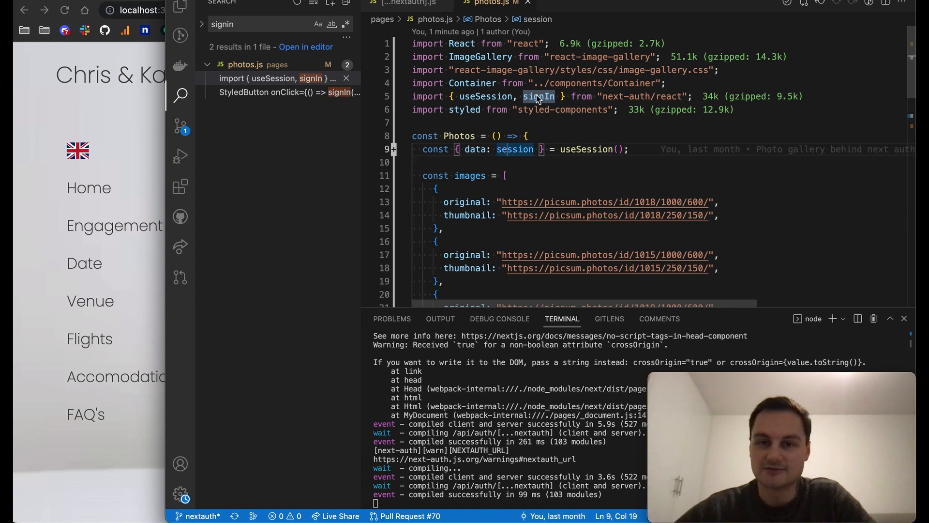
mouse_move(539, 96)
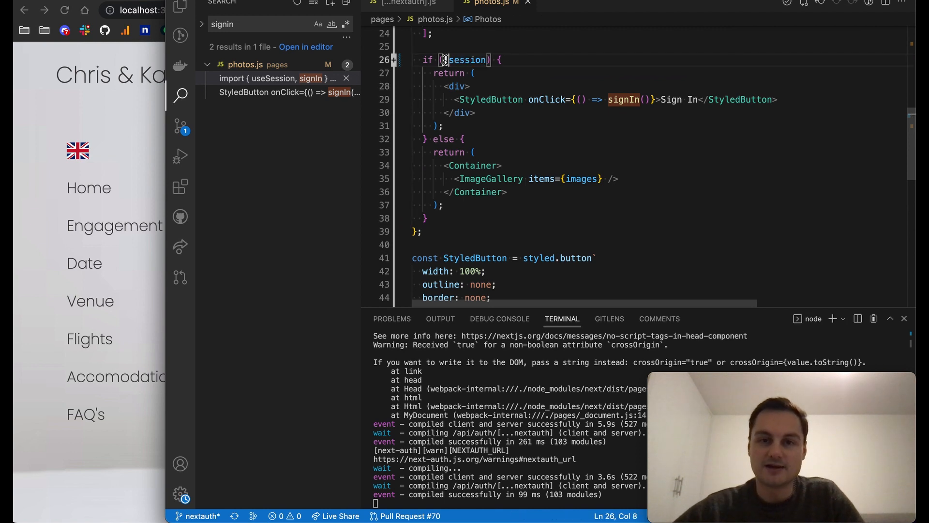
text(!)
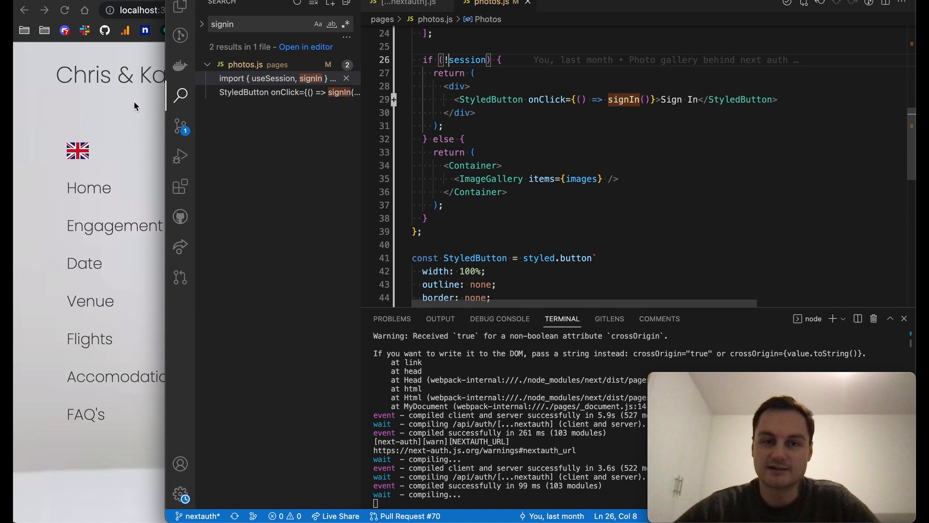
click(180, 7)
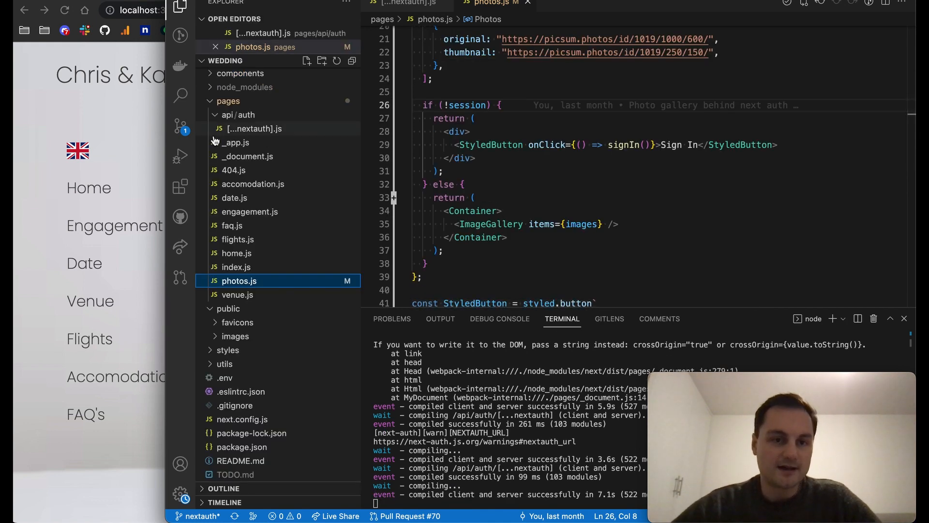
Step: Open _app.js and inspect how SessionProvider receives the session from pageProps
click(234, 143)
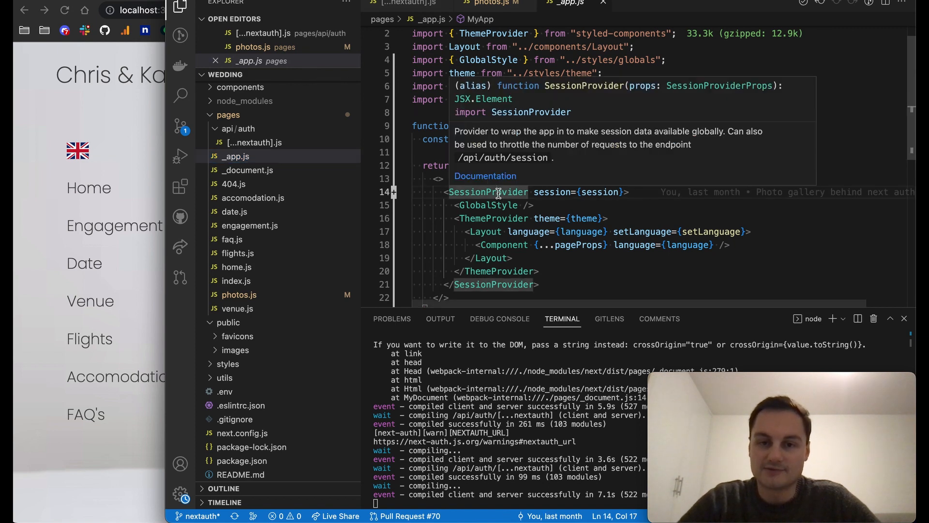
mouse_move(598, 195)
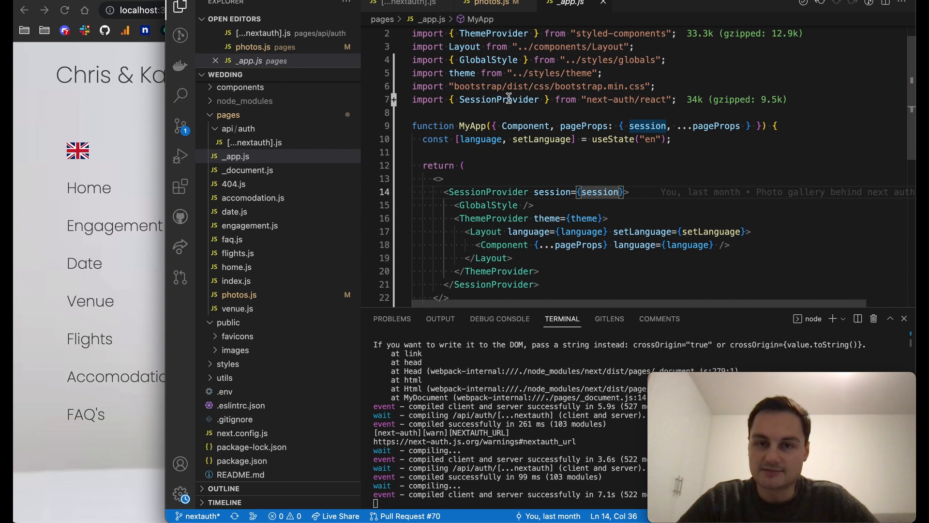
click(498, 98)
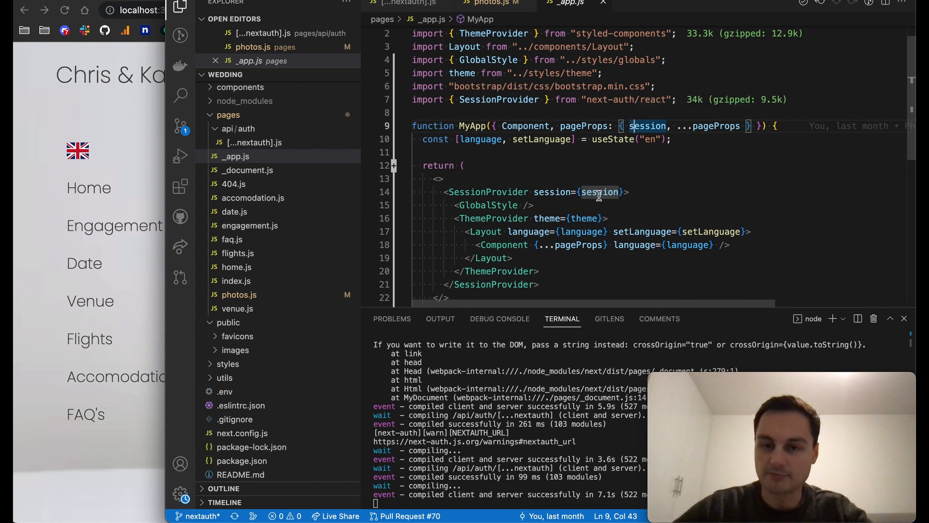
scroll(down, 3)
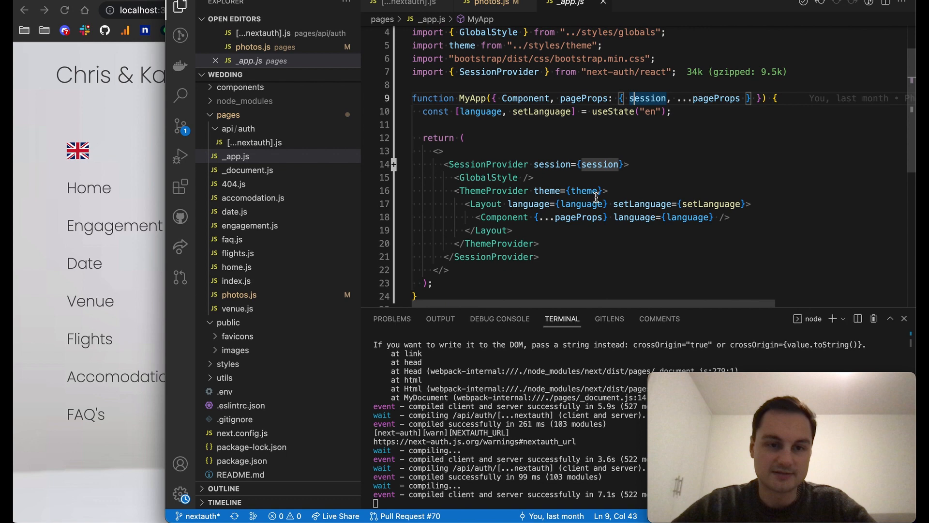
mouse_move(141, 124)
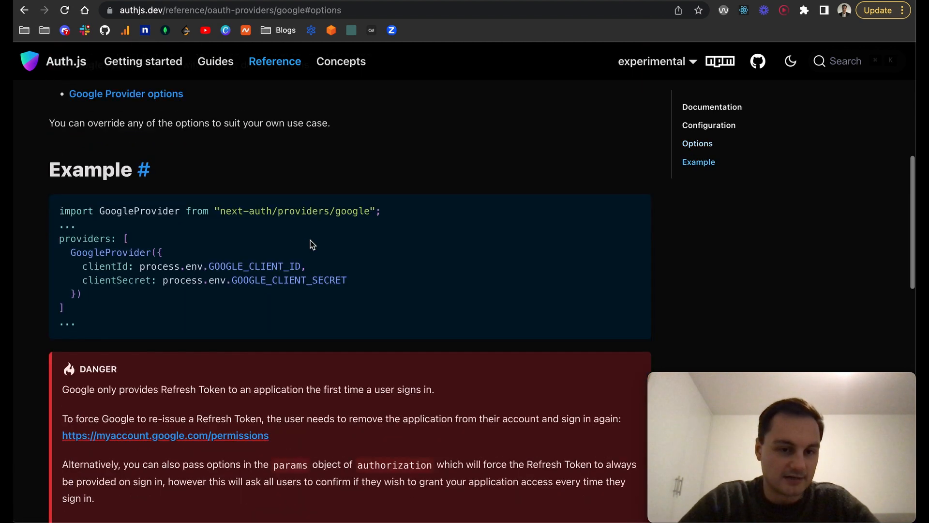
scroll(down, 3)
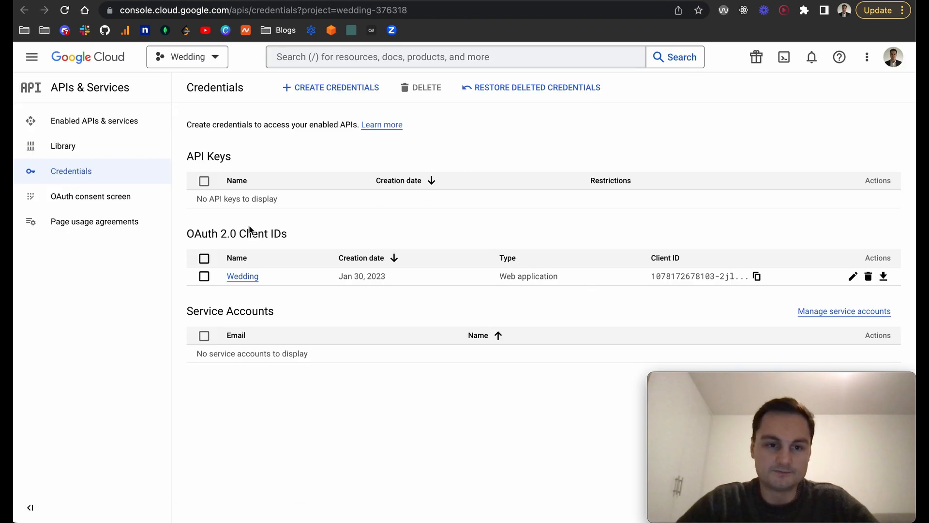
mouse_move(107, 172)
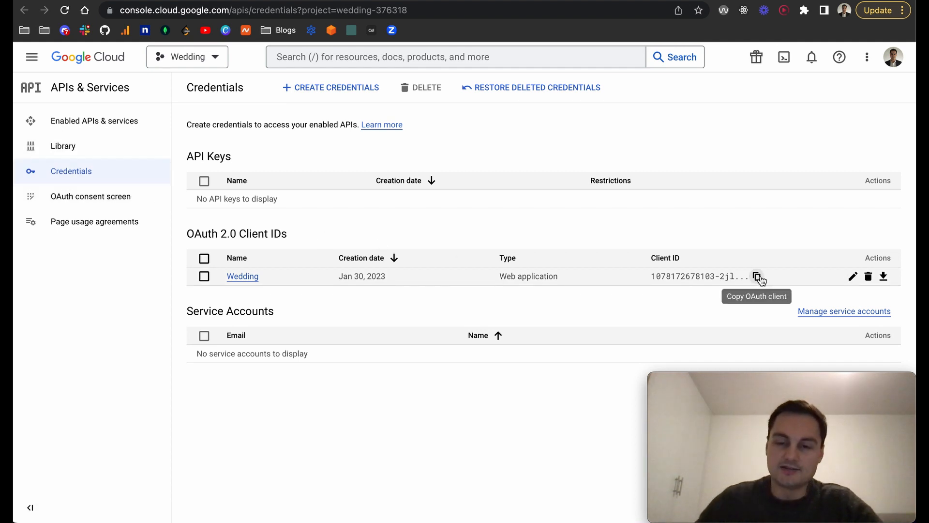
mouse_move(643, 209)
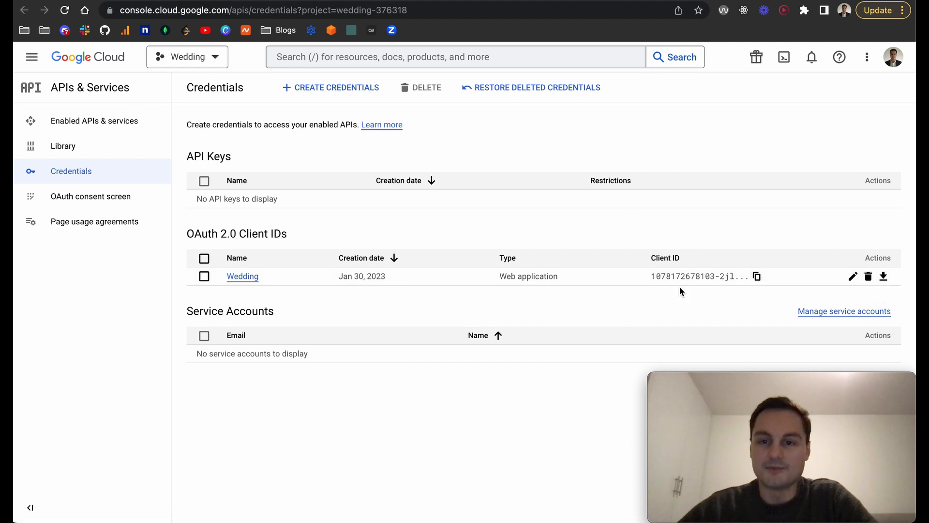
mouse_move(536, 256)
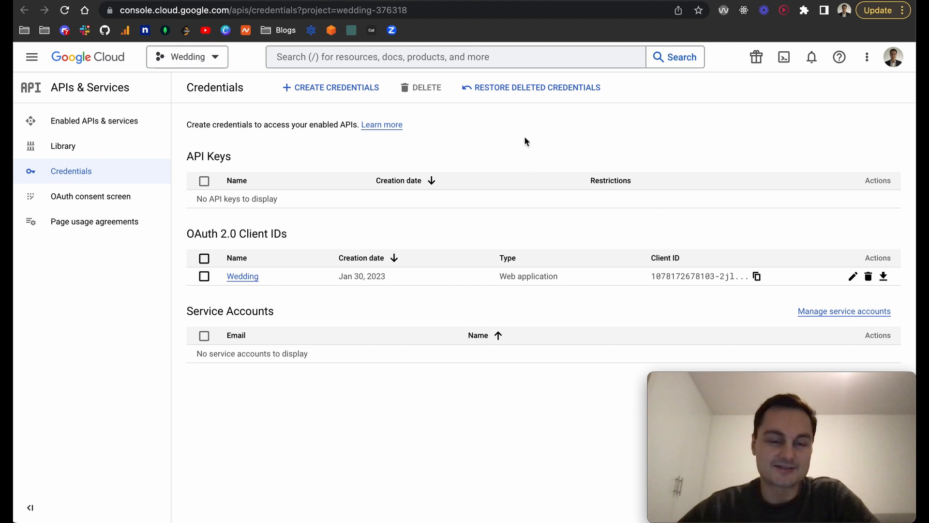
mouse_move(340, 288)
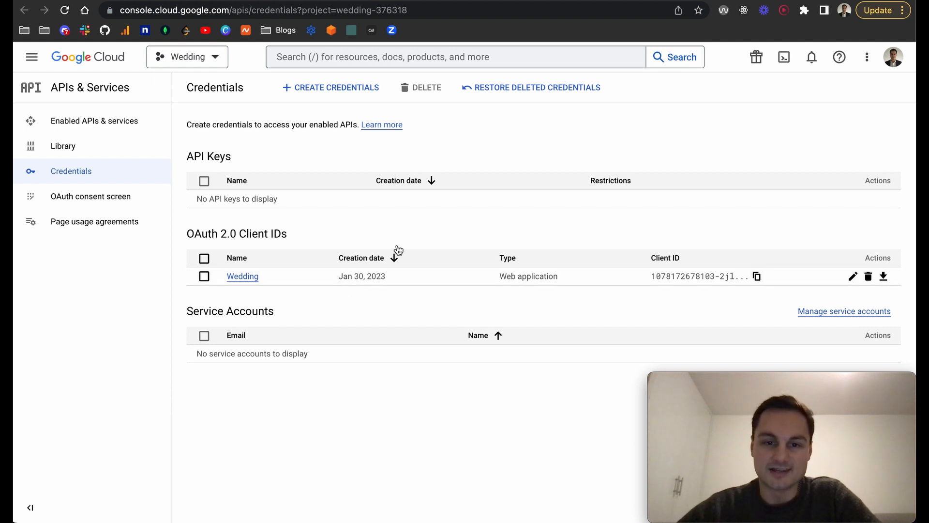
mouse_move(609, 148)
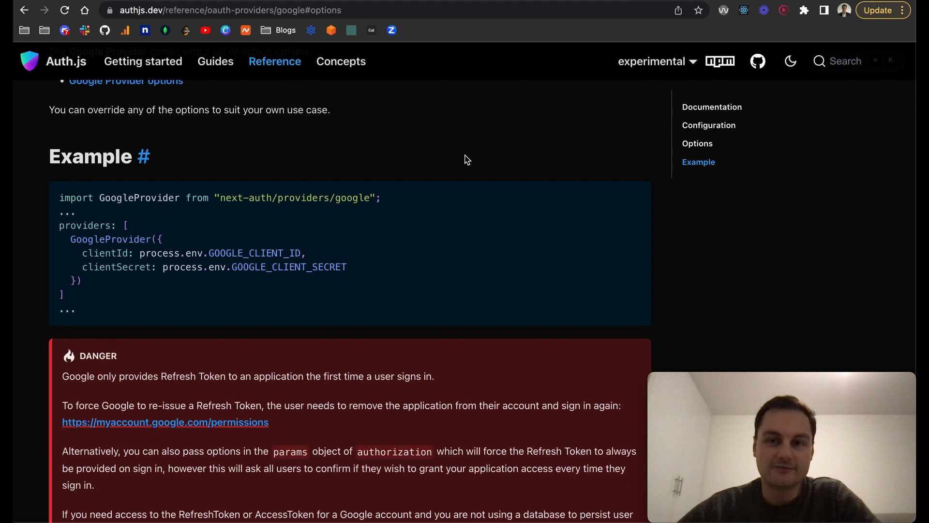
scroll(up, 3)
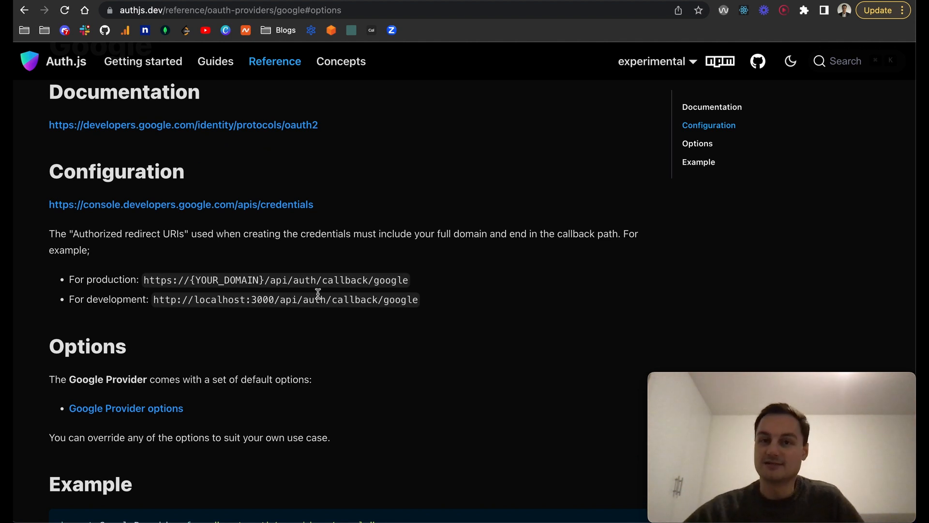
mouse_move(275, 61)
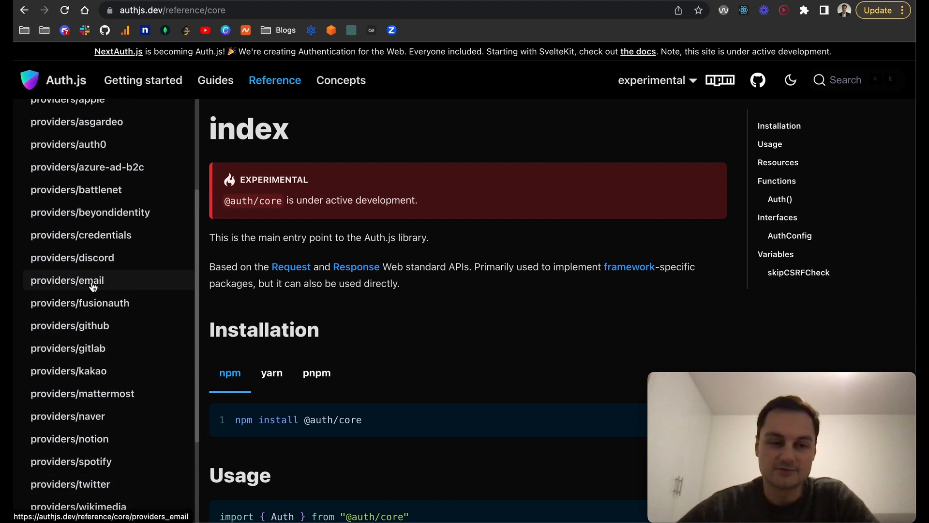
click(67, 280)
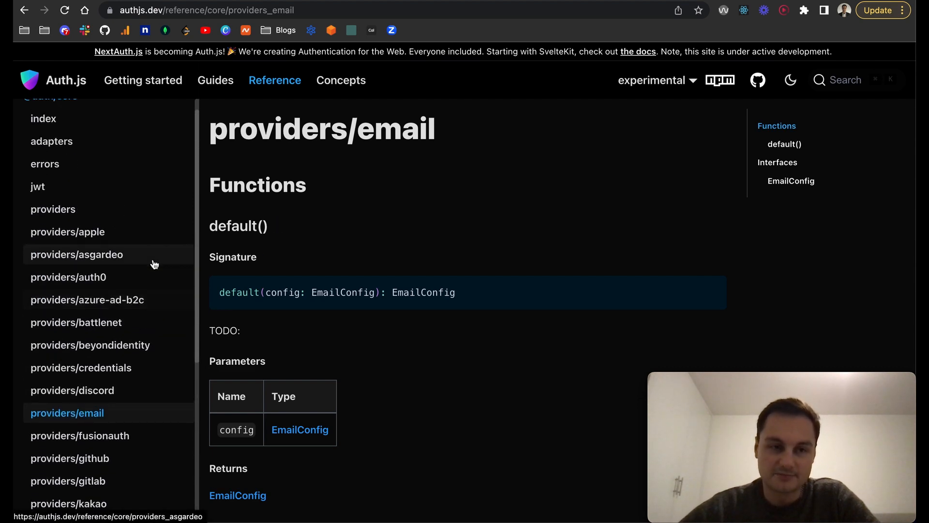
scroll(down, 3)
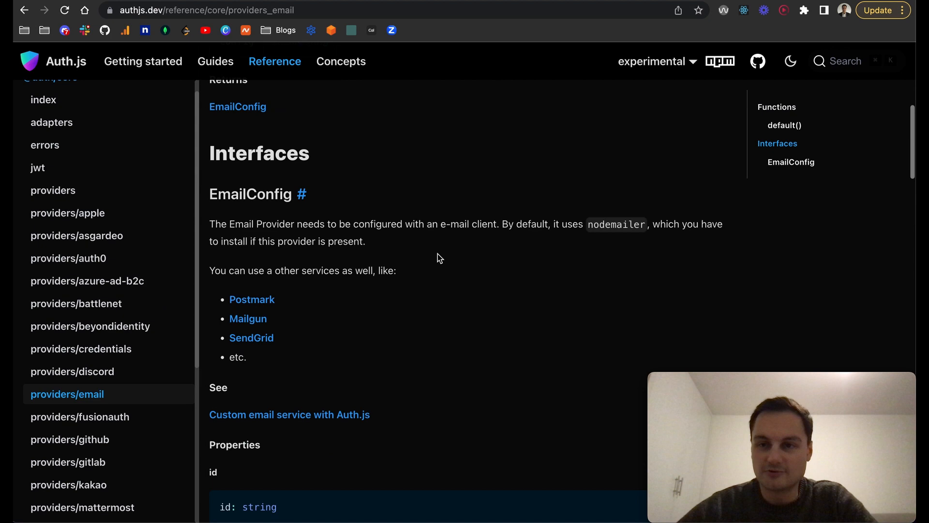
scroll(down, 3)
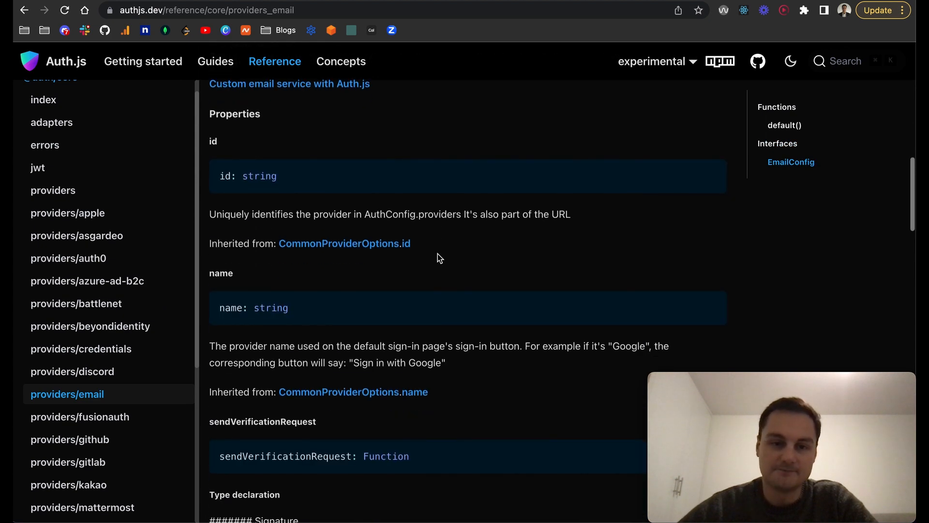
scroll(down, 3)
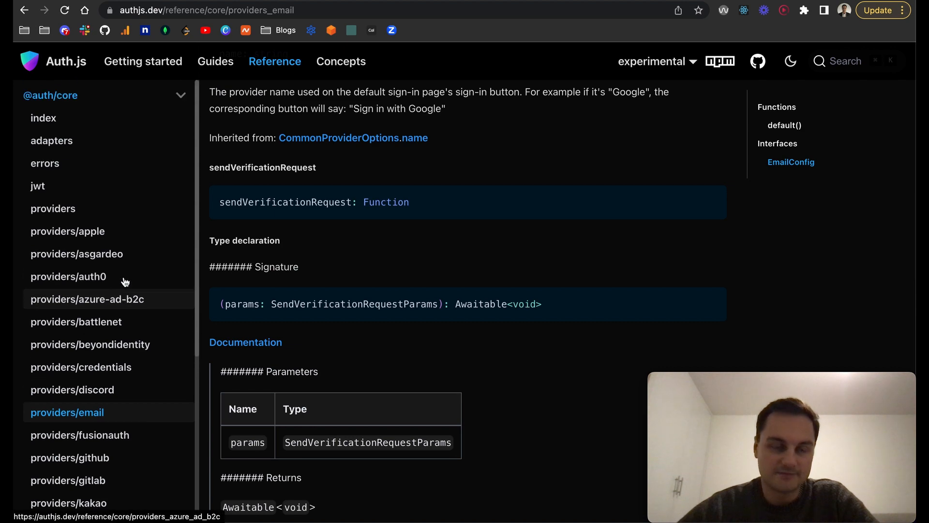
mouse_move(532, 33)
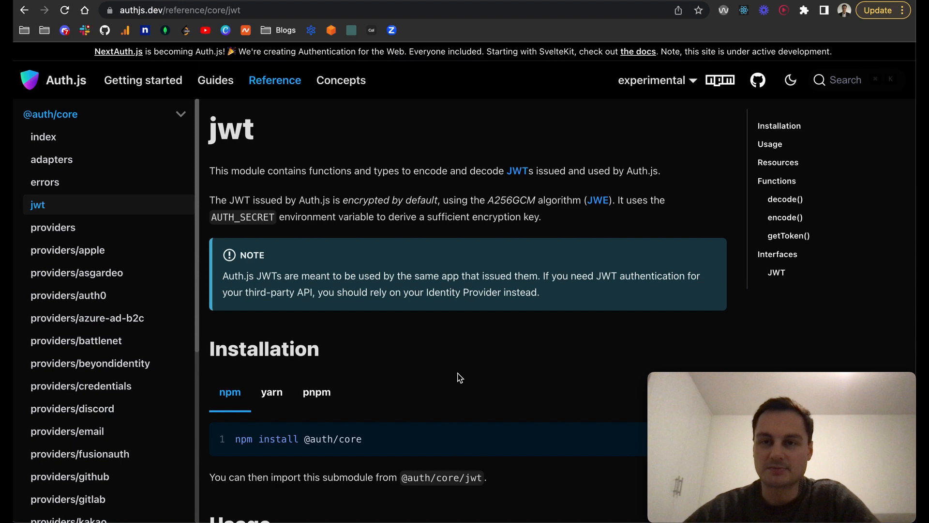
scroll(down, 3)
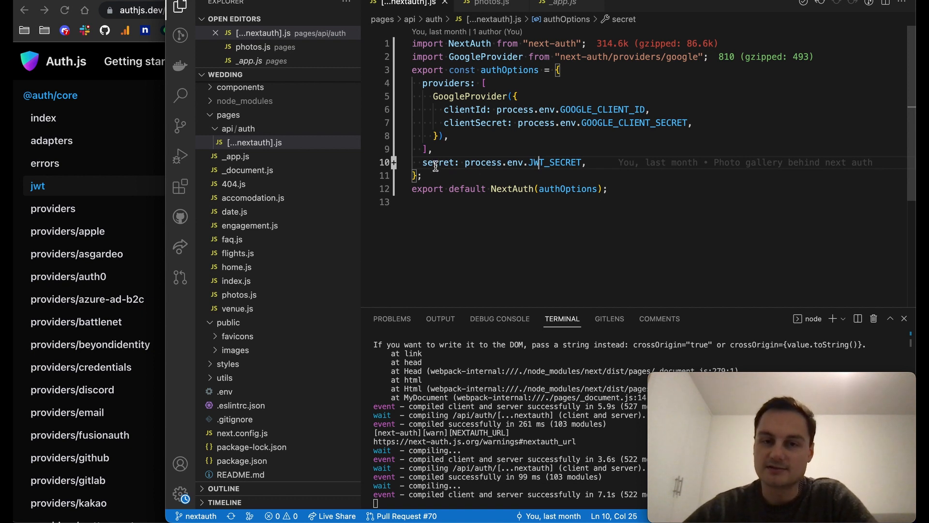
Step: Return to [...nextauth].js, below the secret: process.env.JWT_SECRET line
click(440, 175)
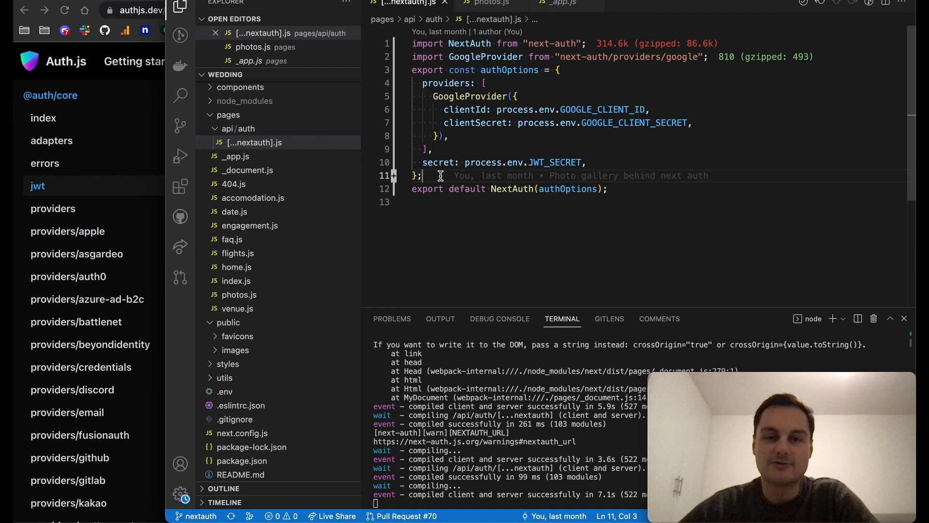